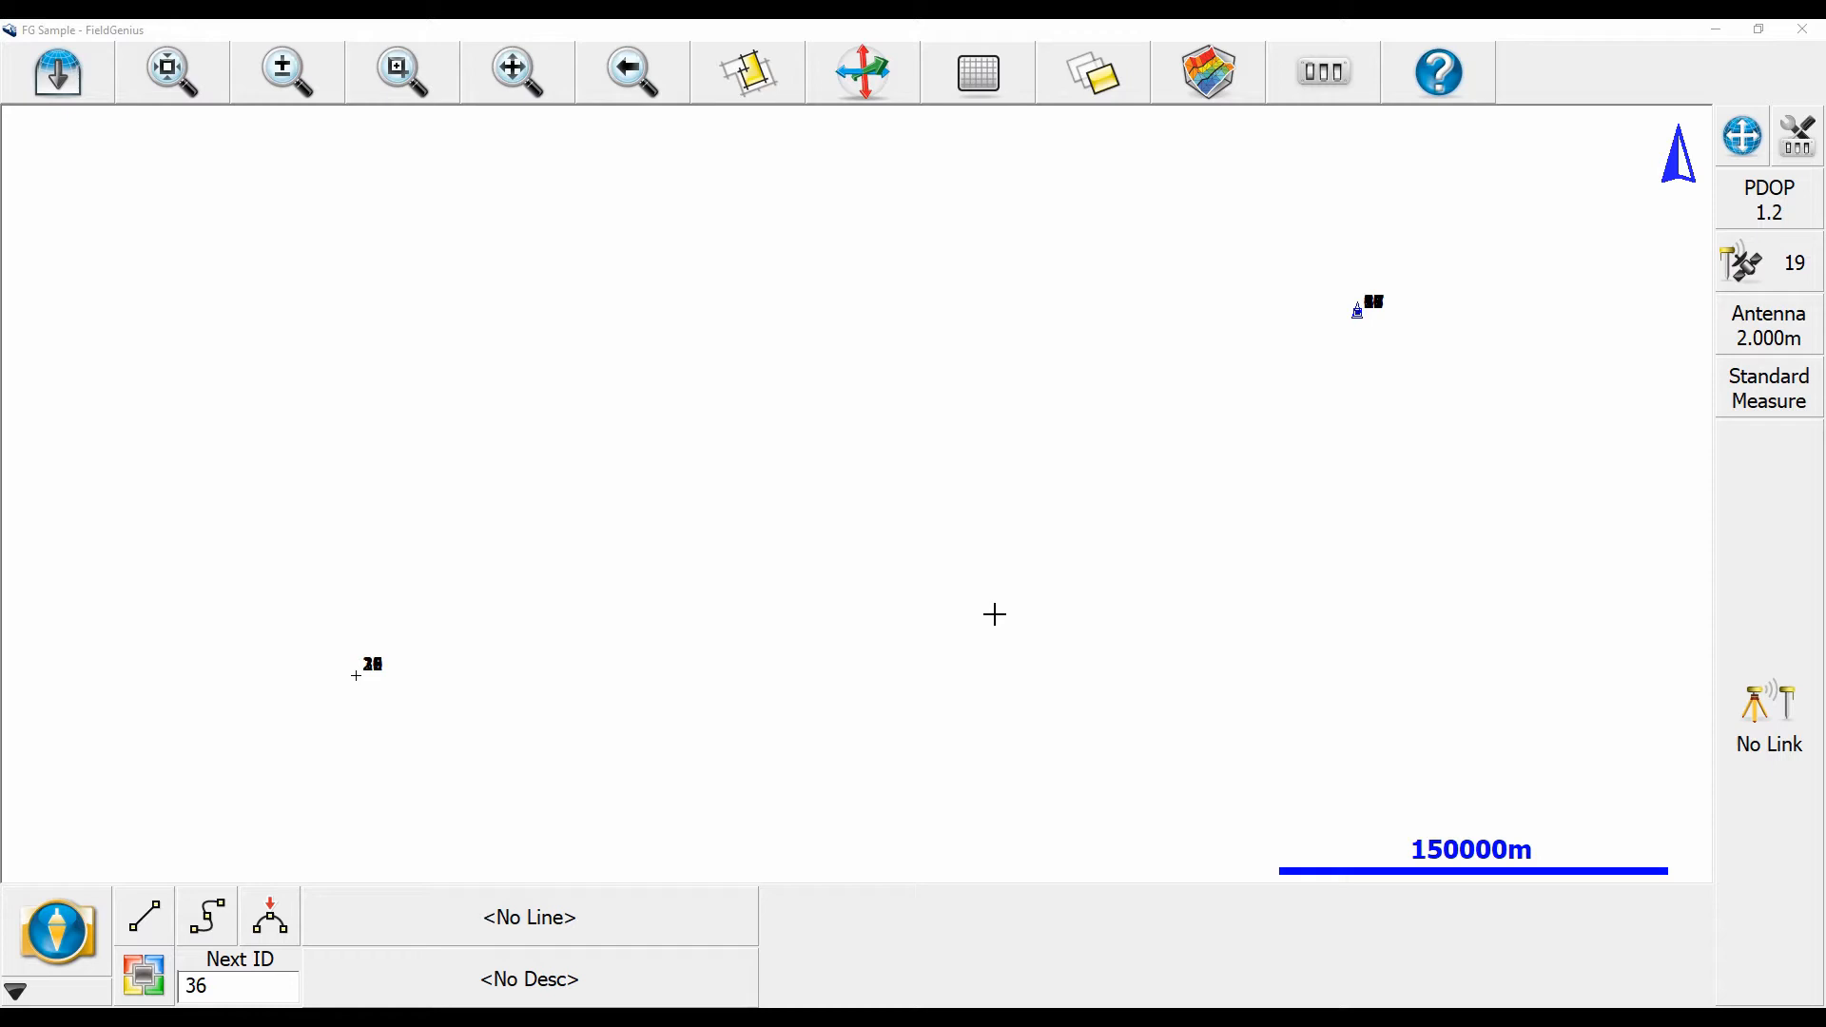
{"action": "mouse_move", "coordinate": [1159, 683]}
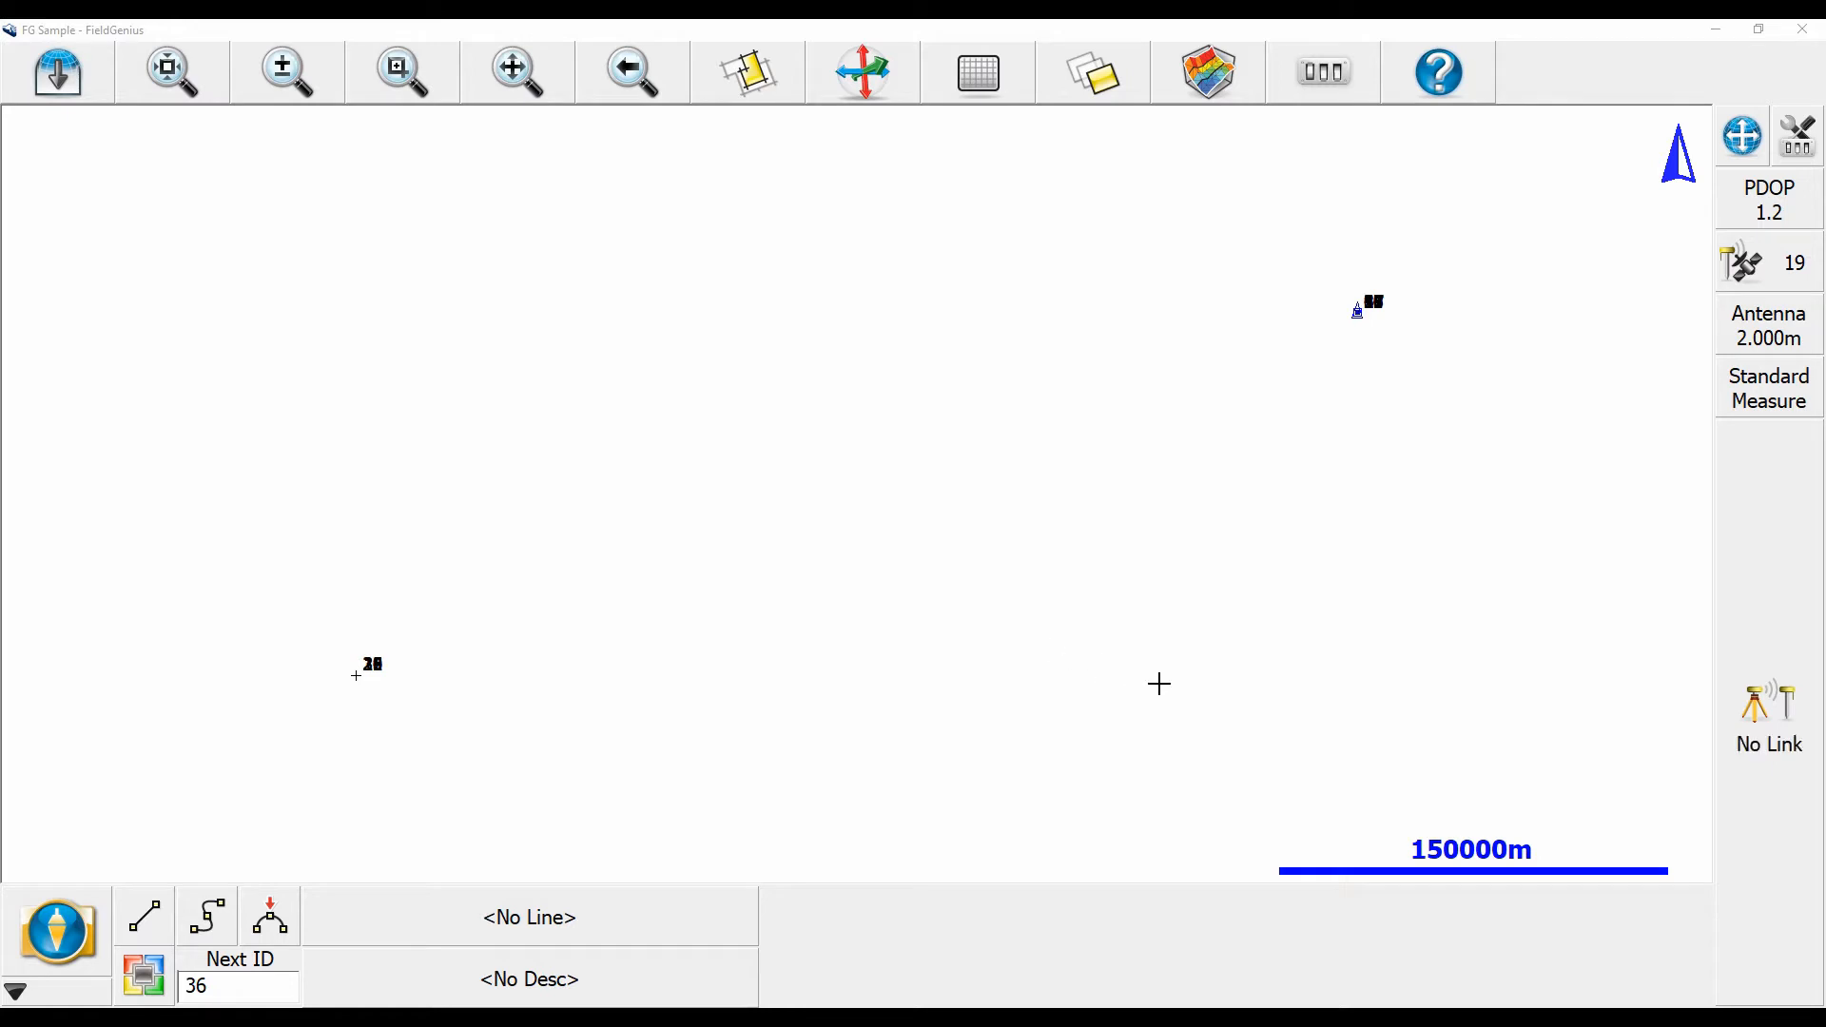
{"action": "mouse_move", "coordinate": [1728, 776]}
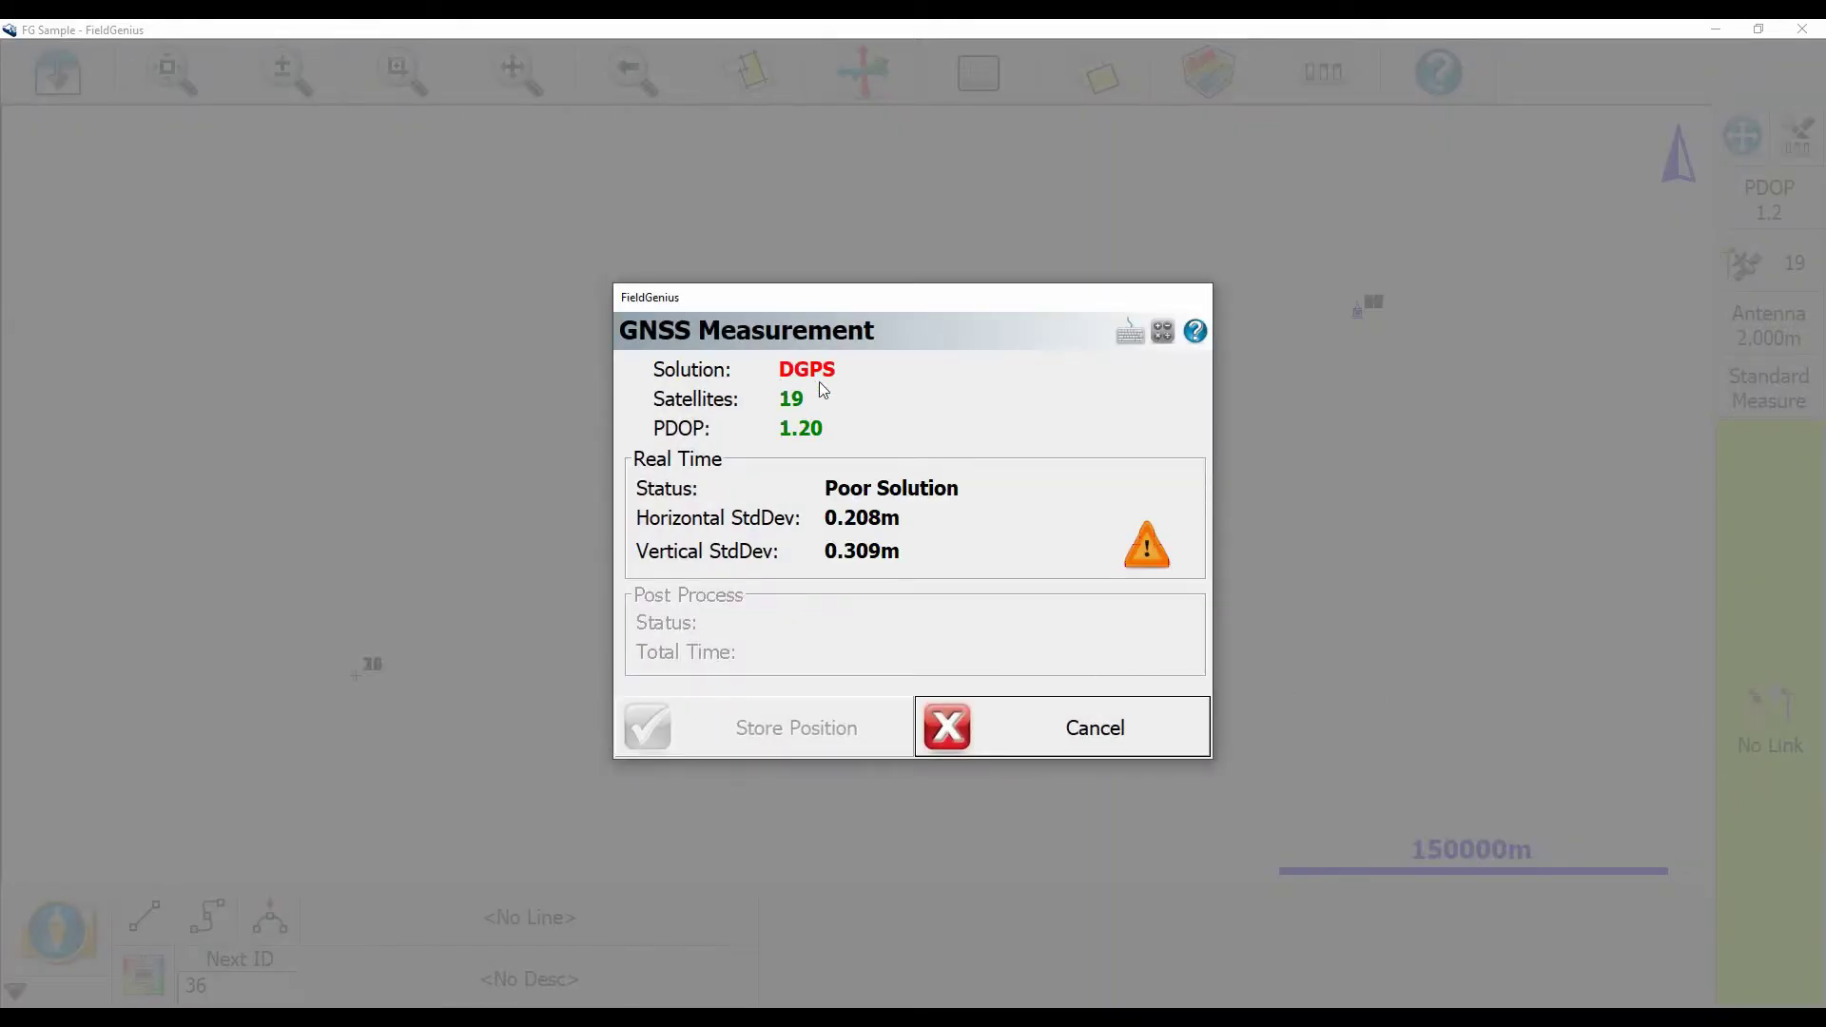
Cancel the poor DGPS measurement and return to the map screen.
{"action": "left_click", "coordinate": [1060, 727]}
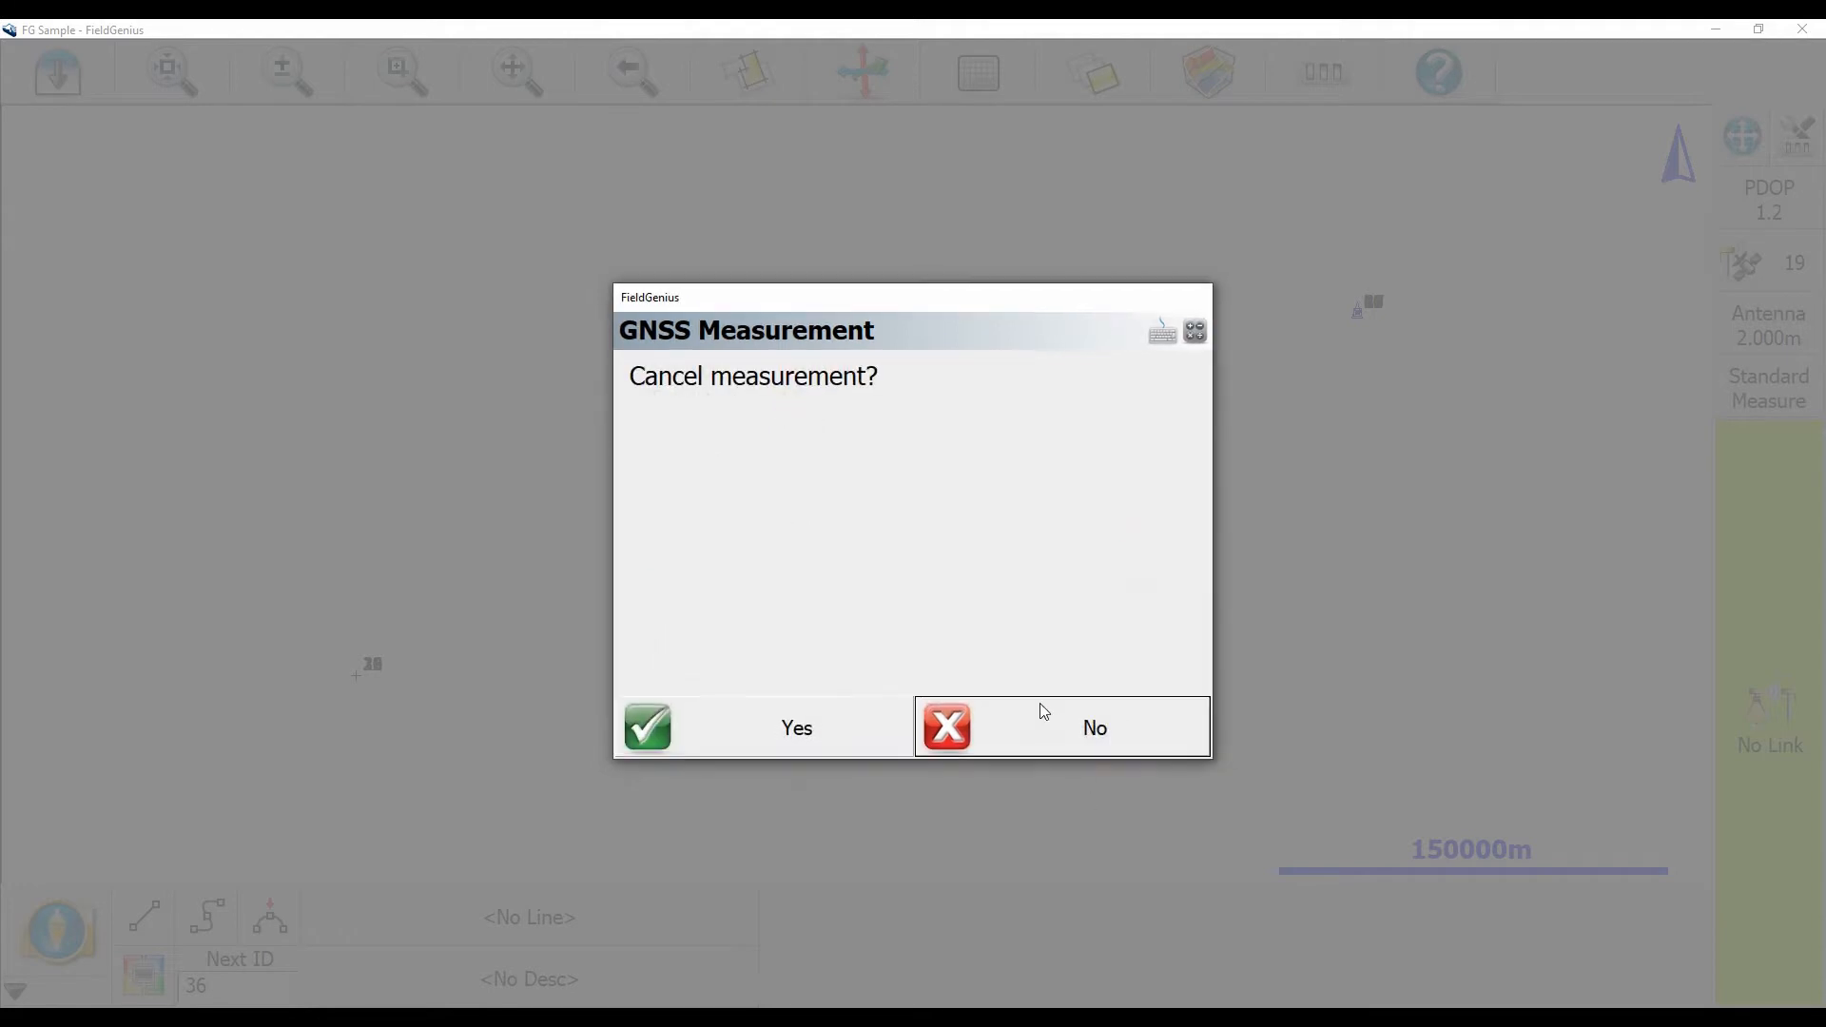
{"action": "left_click", "coordinate": [795, 726]}
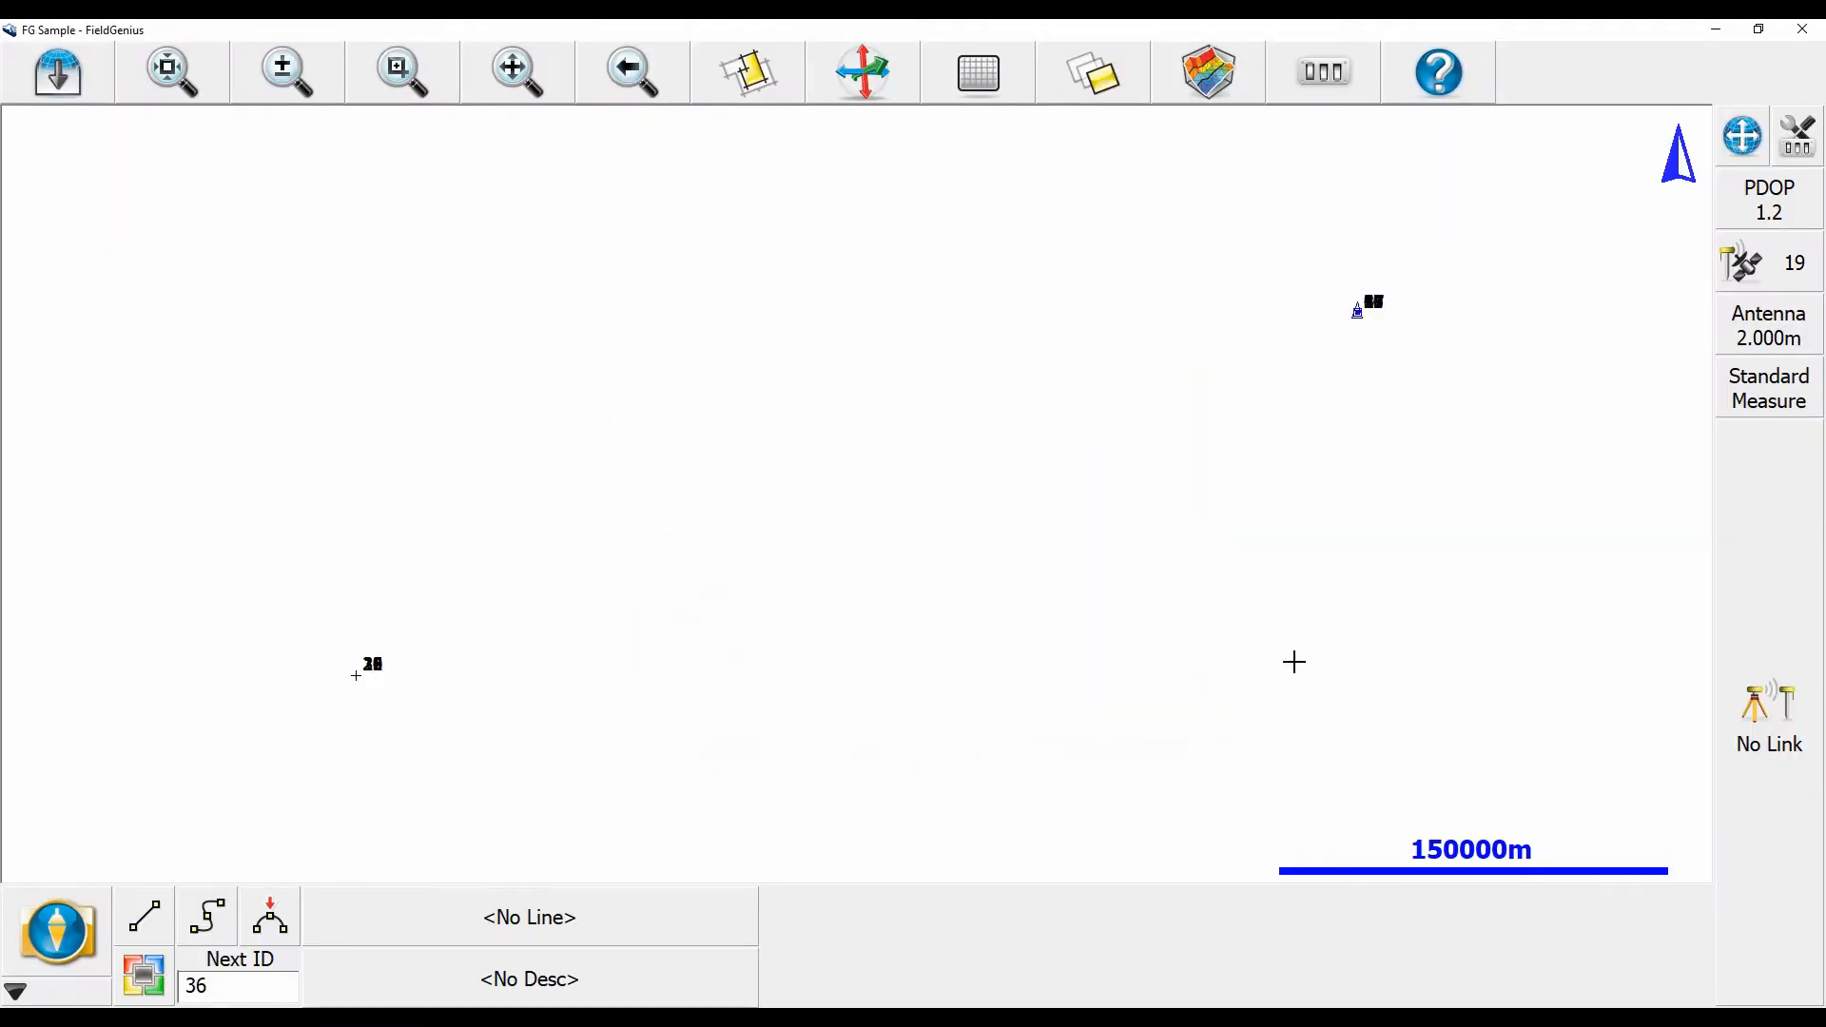
{"action": "left_click", "coordinate": [1798, 133]}
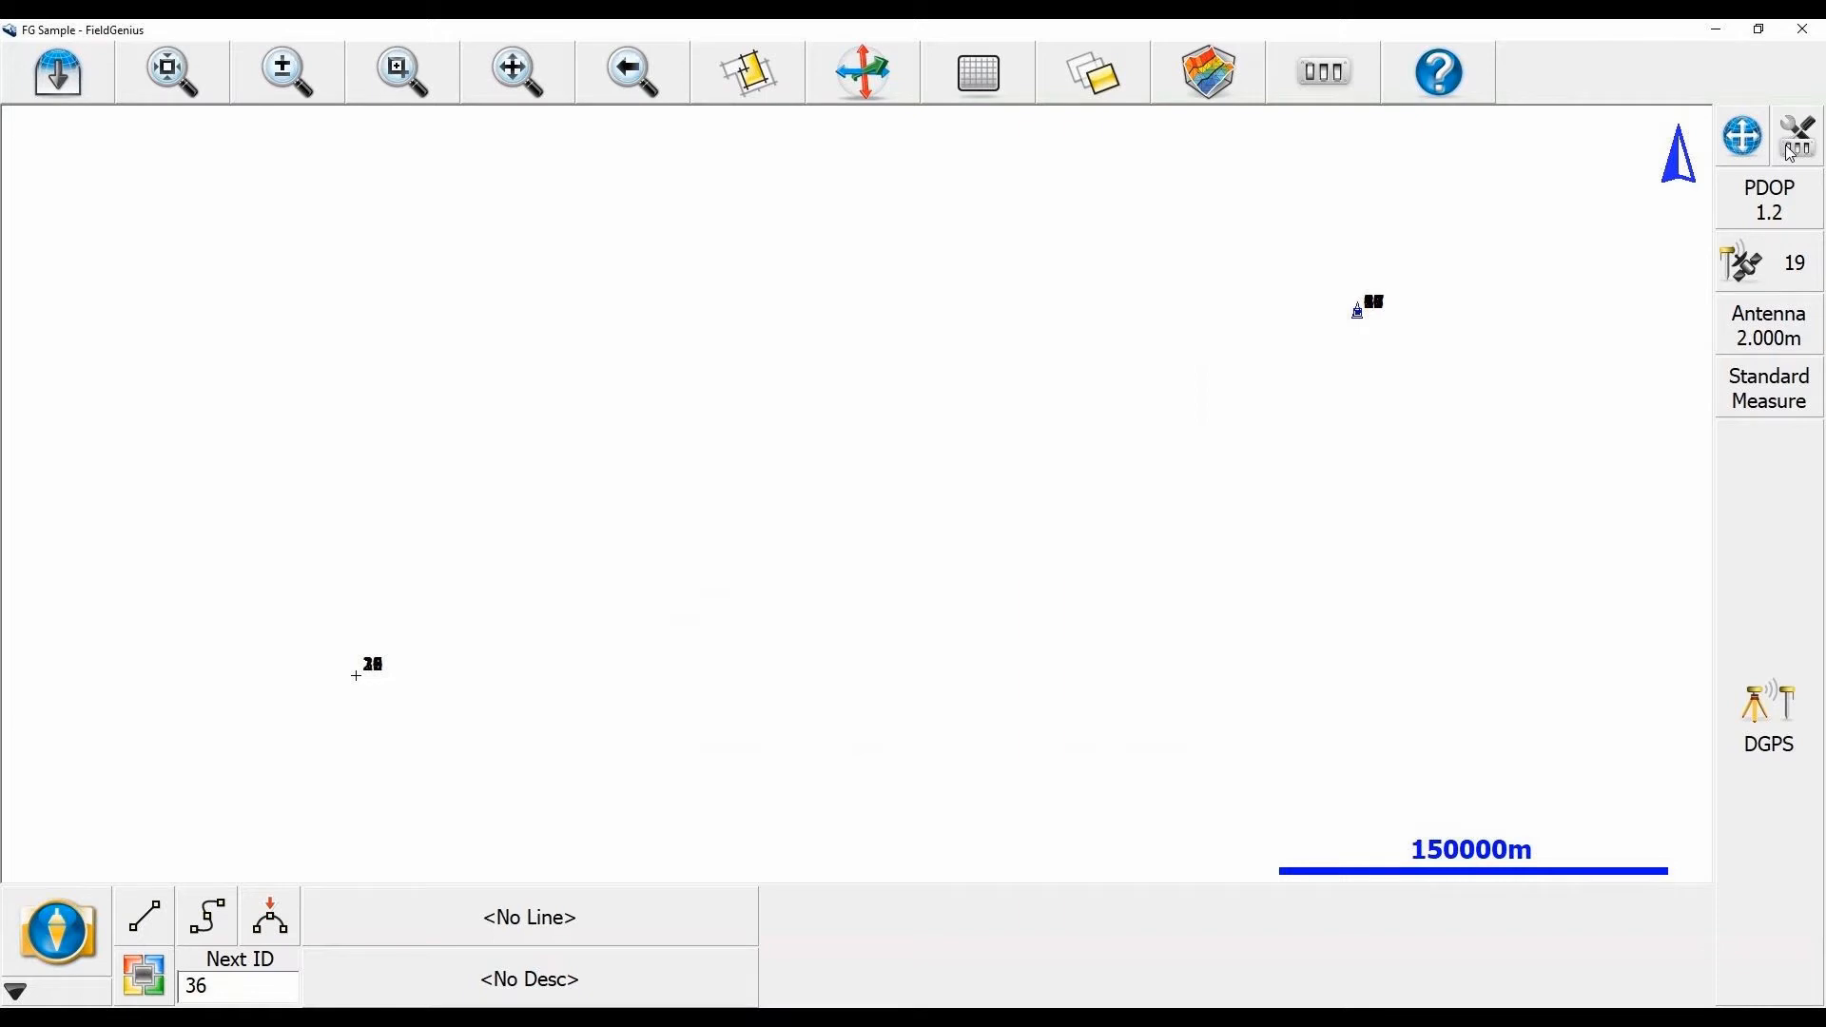
Show Link Configure for the internal UHF radio module via instrument settings.
{"action": "left_click", "coordinate": [1798, 133]}
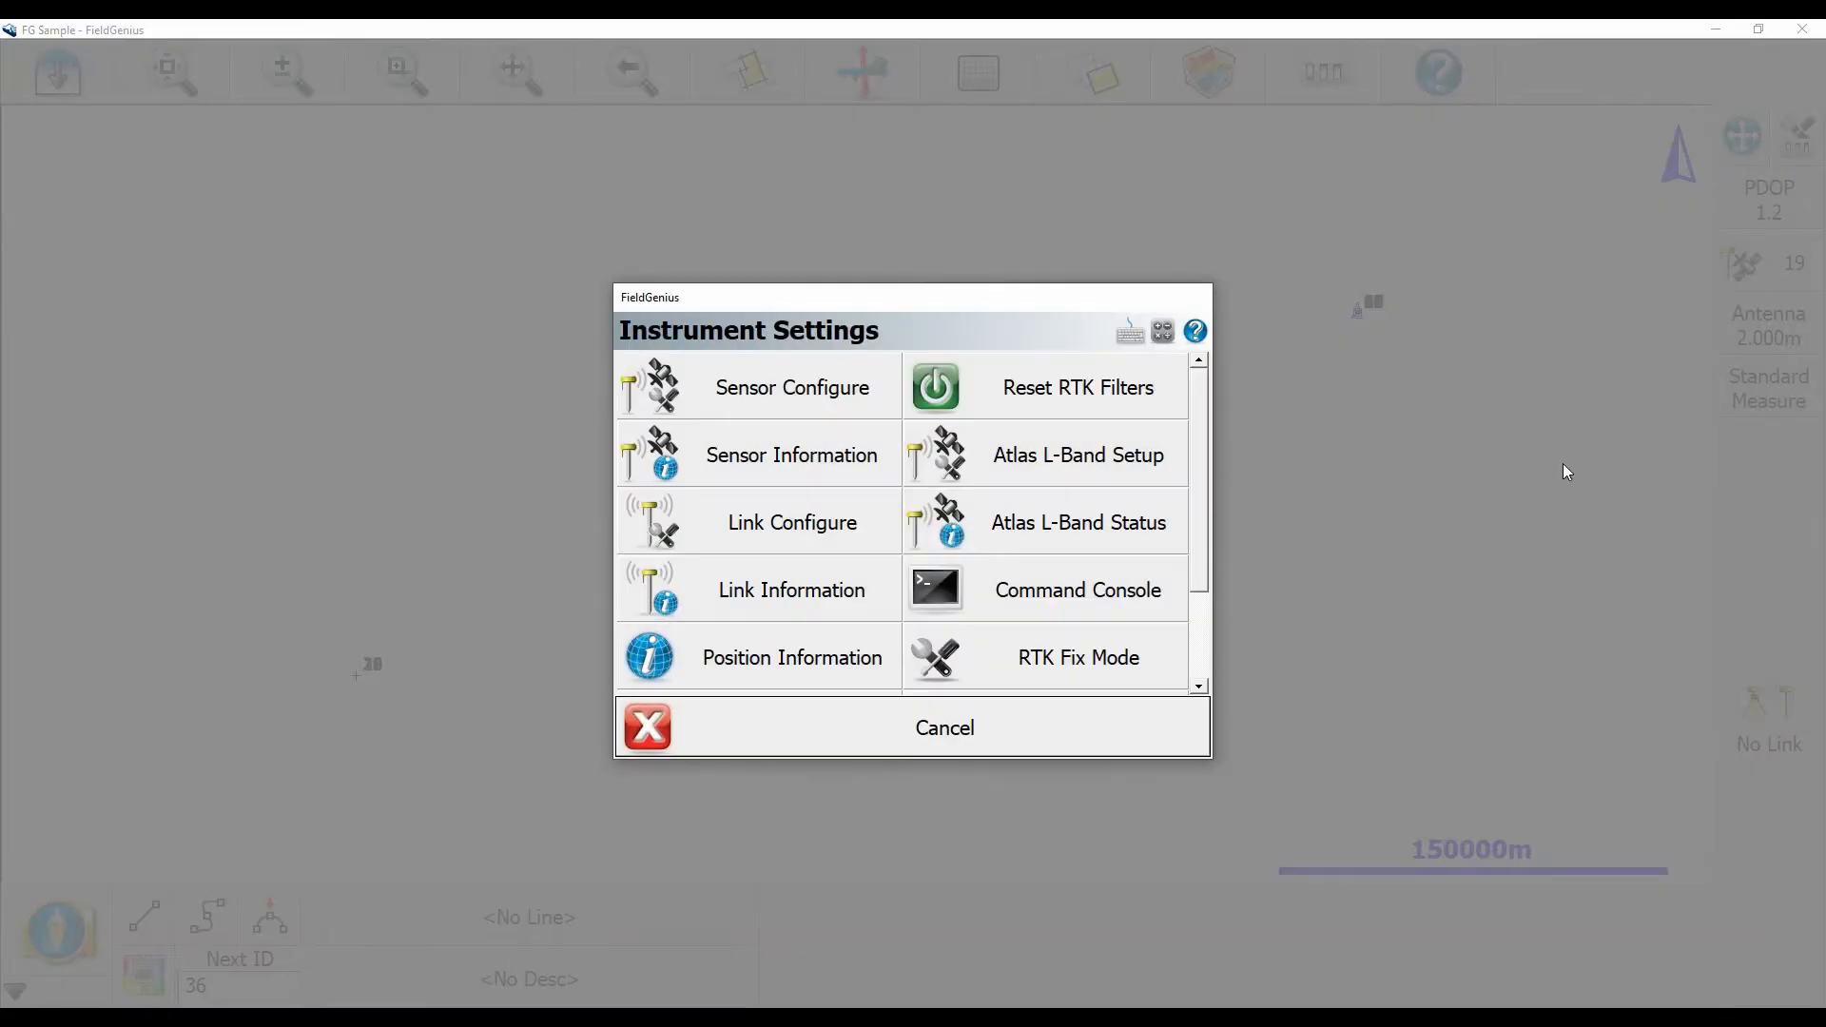
{"action": "mouse_move", "coordinate": [1315, 595]}
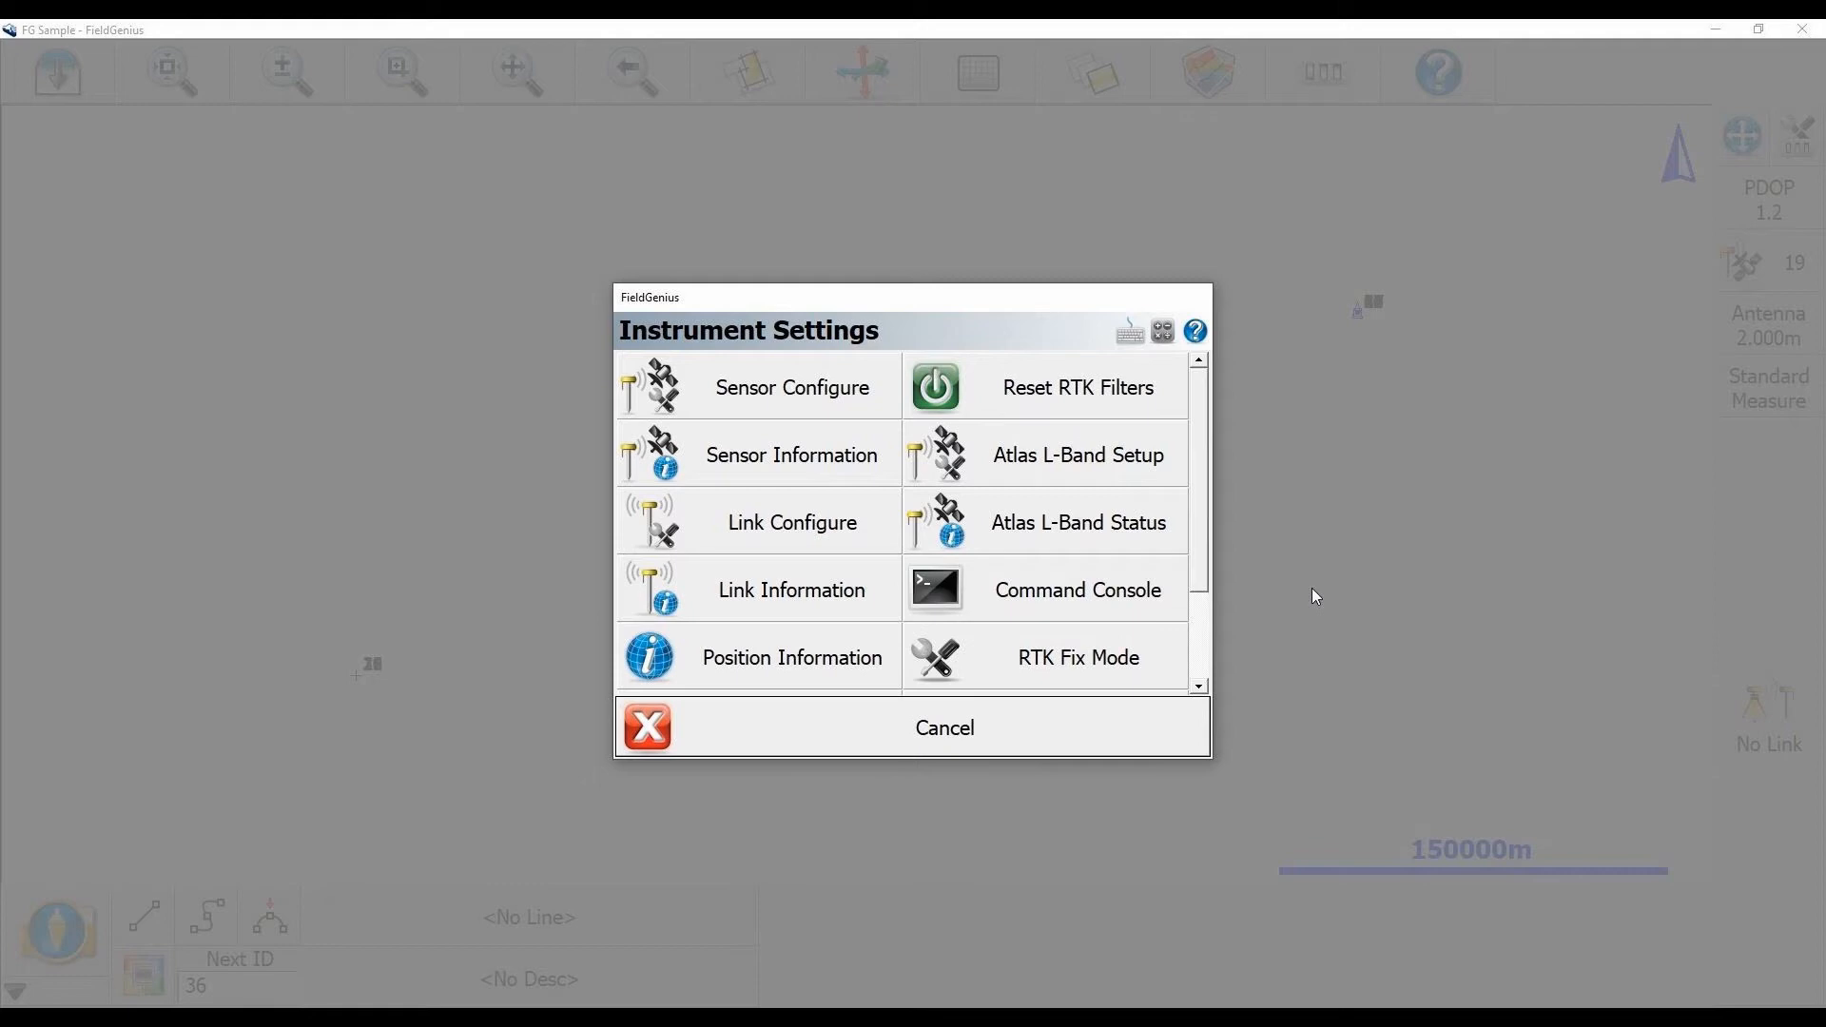
{"action": "mouse_move", "coordinate": [871, 546]}
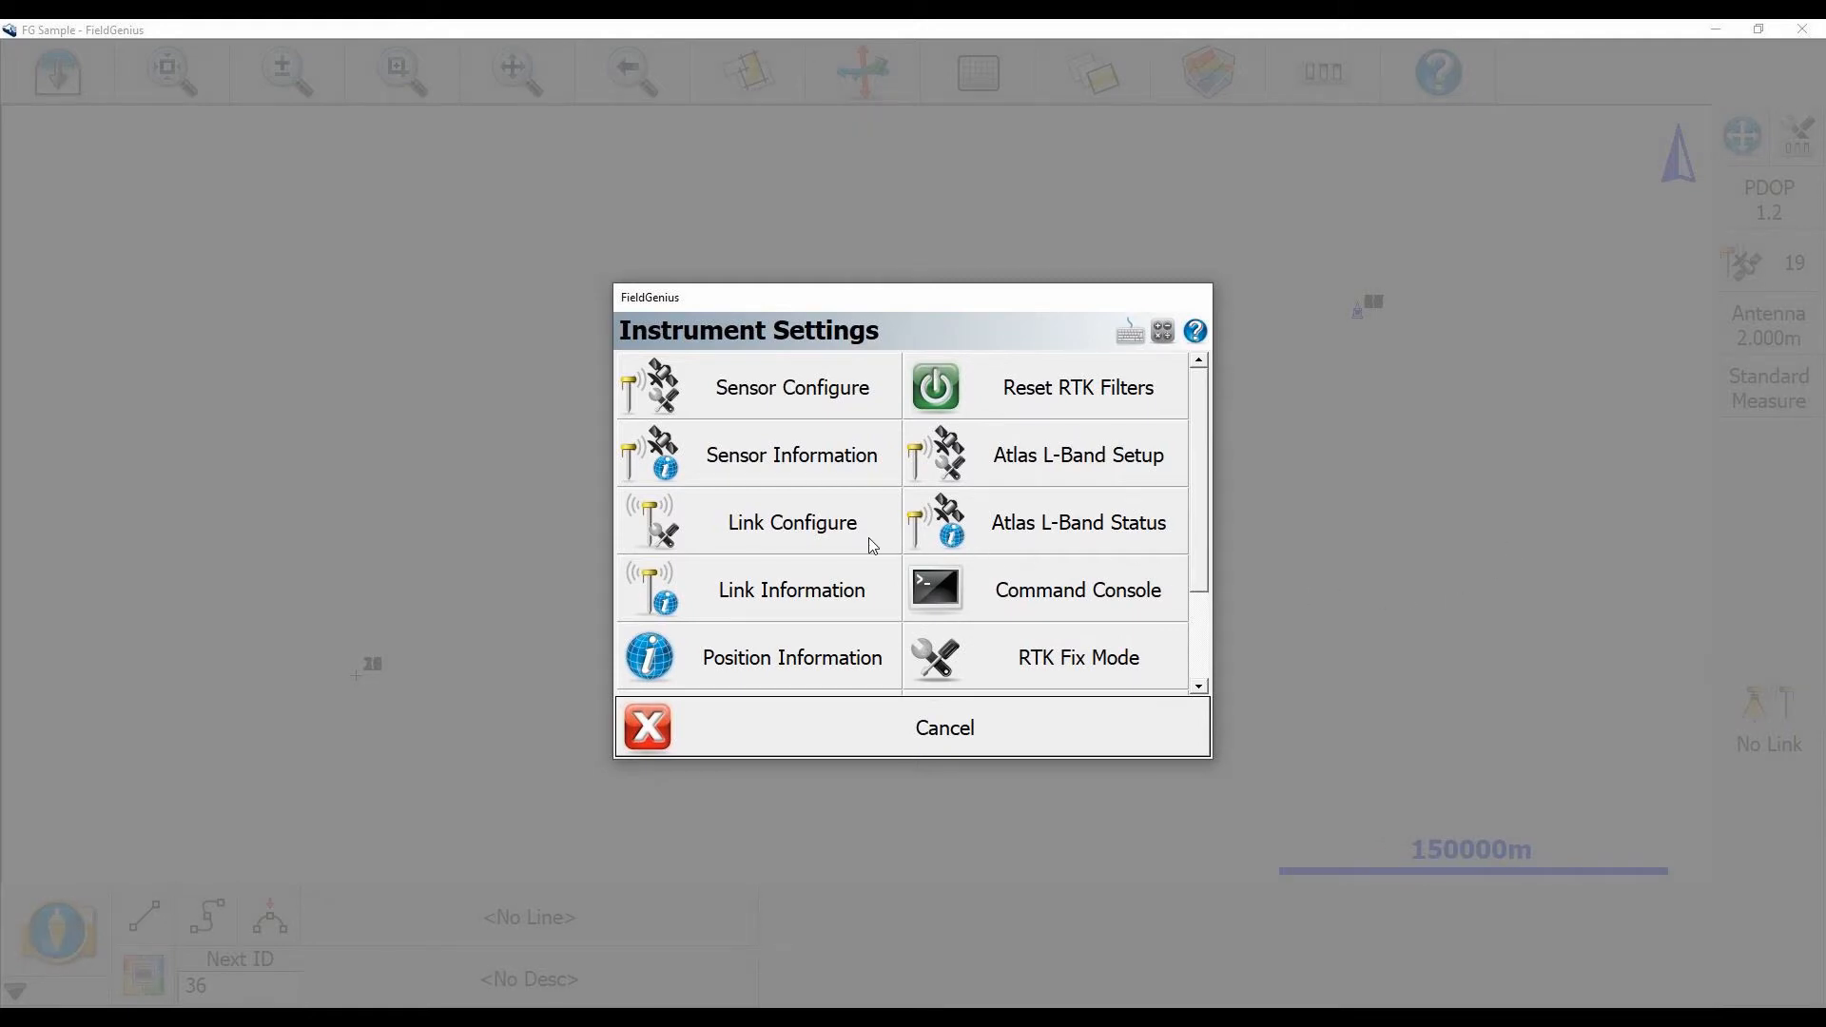
{"action": "left_click", "coordinate": [792, 522]}
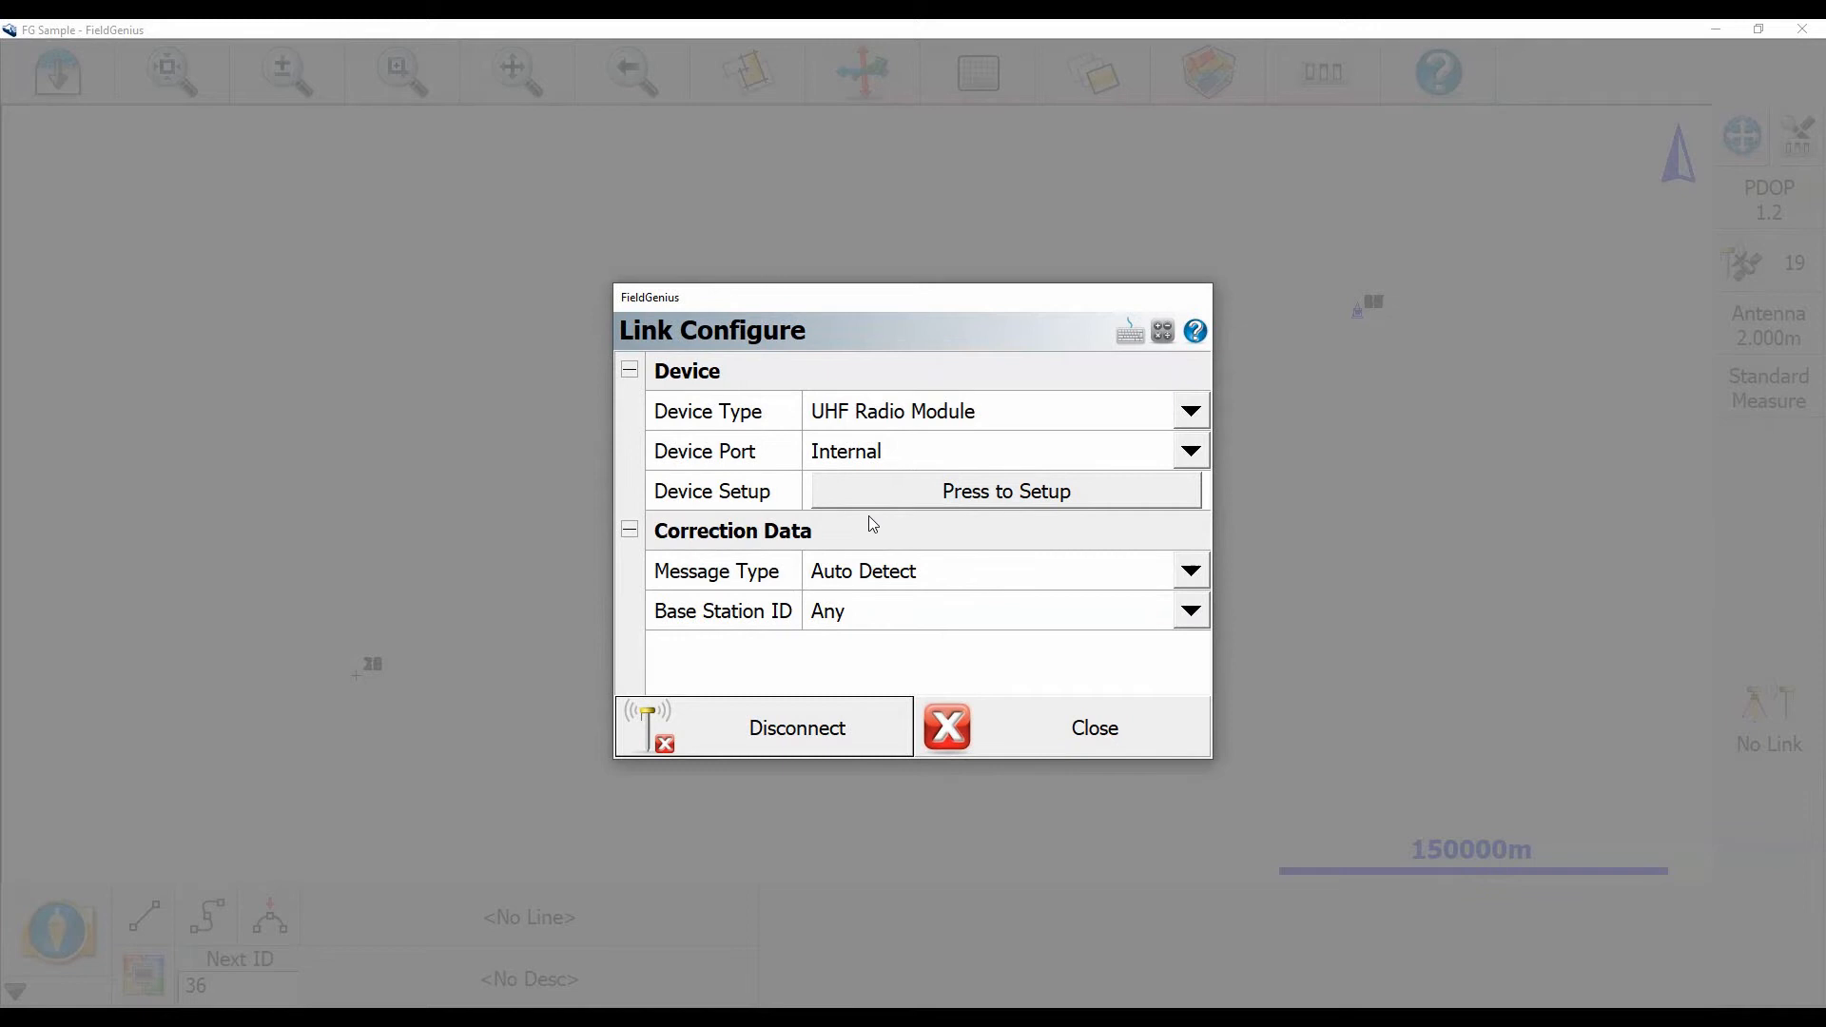
Set the SATEL rover radio to channel 1: 450.0000MHz (25kHz) and confirm.
{"action": "left_click", "coordinate": [795, 727]}
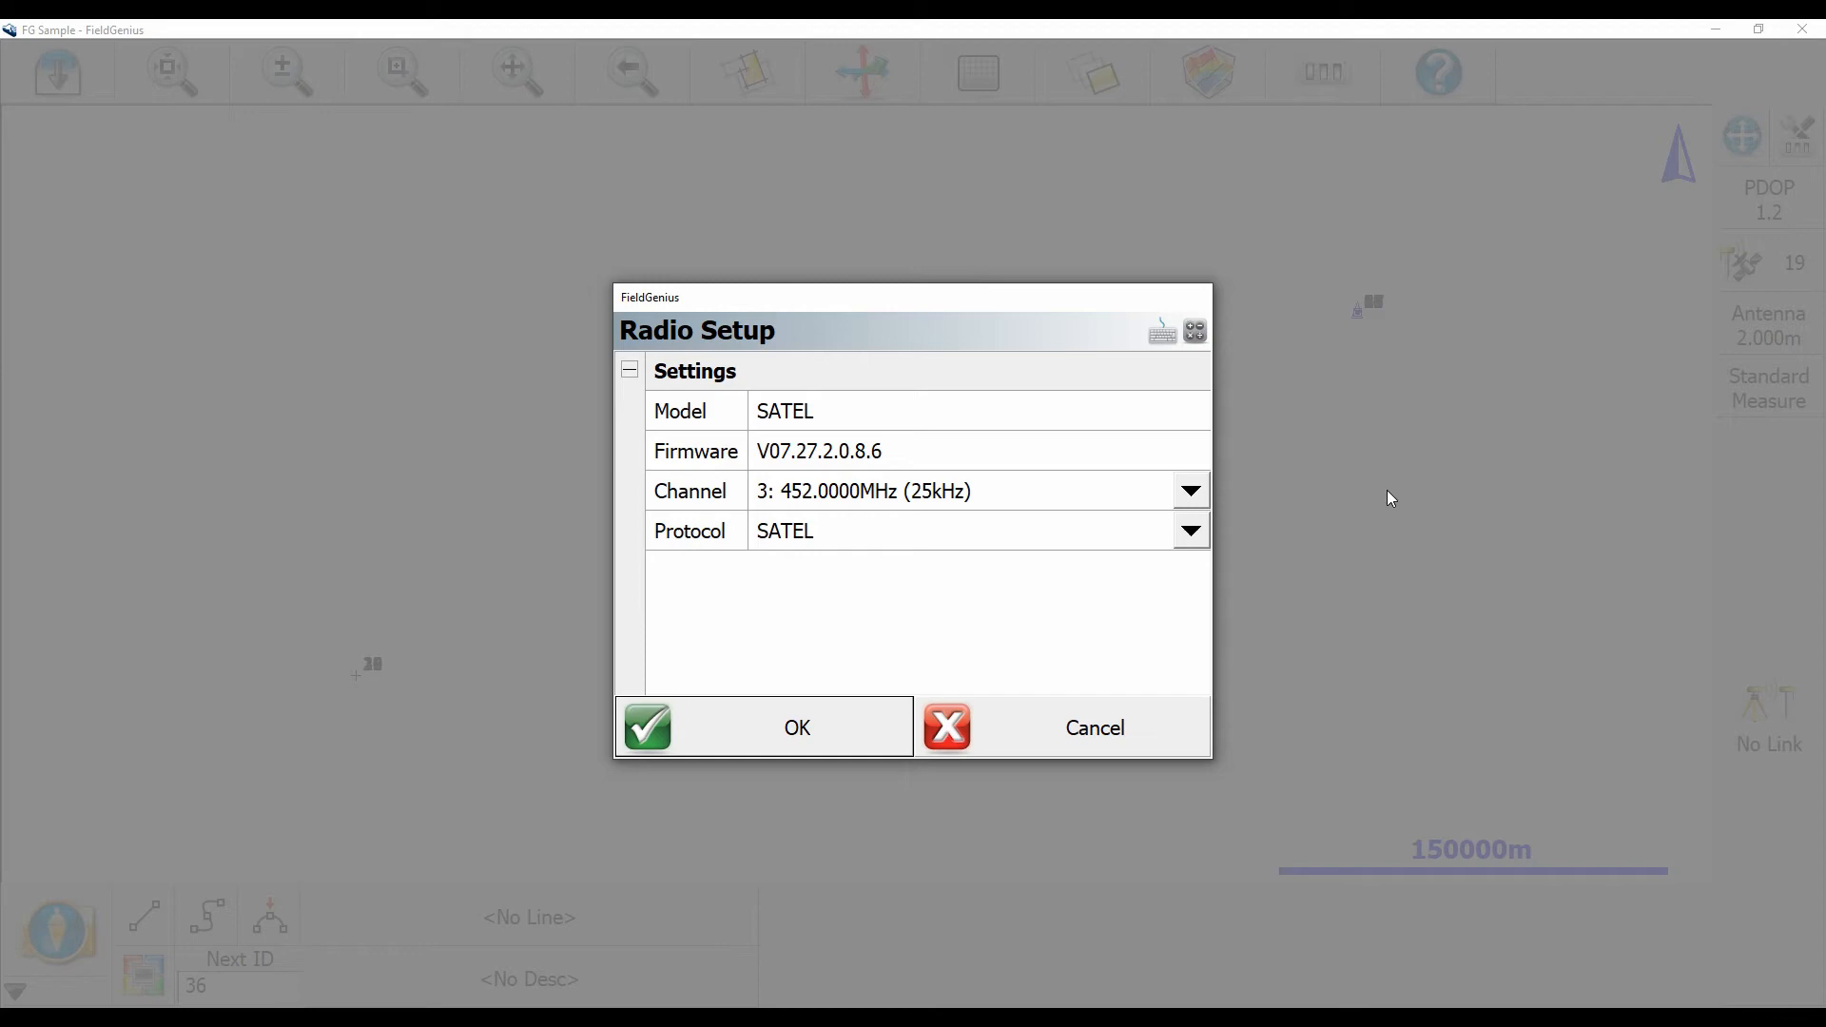
{"action": "mouse_move", "coordinate": [868, 521]}
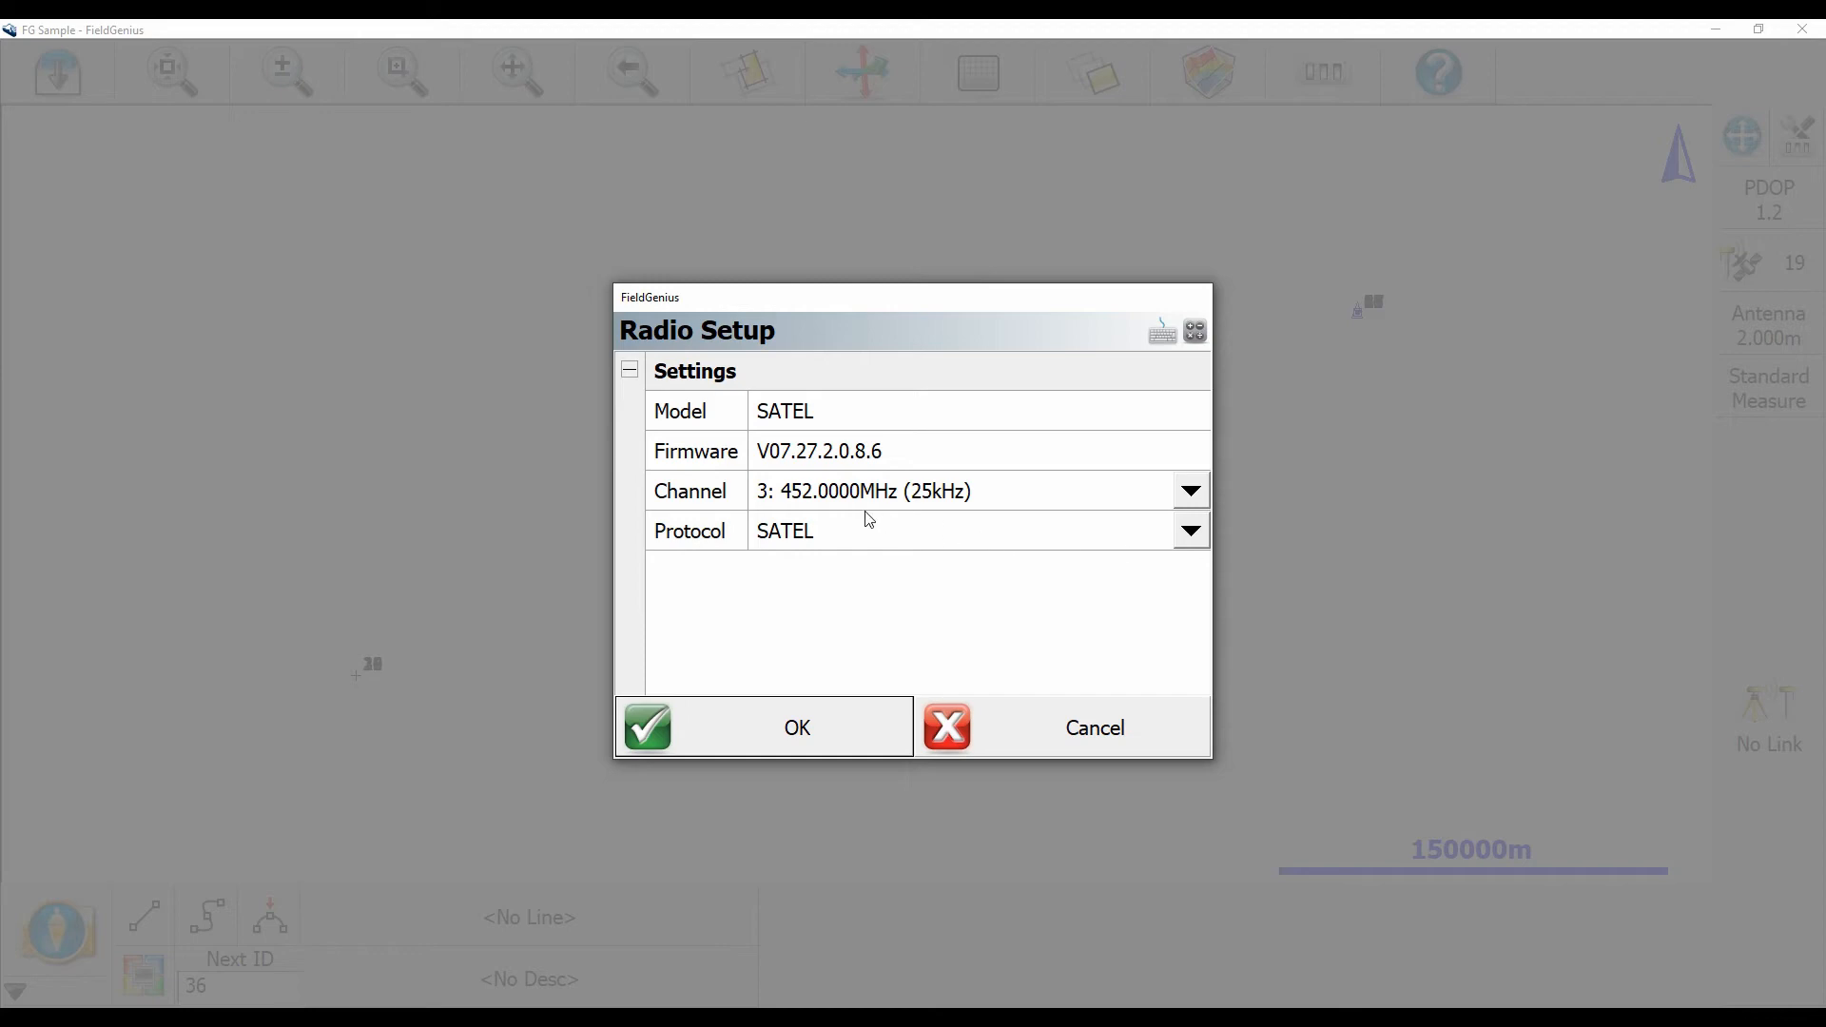
{"action": "left_click", "coordinate": [1191, 491]}
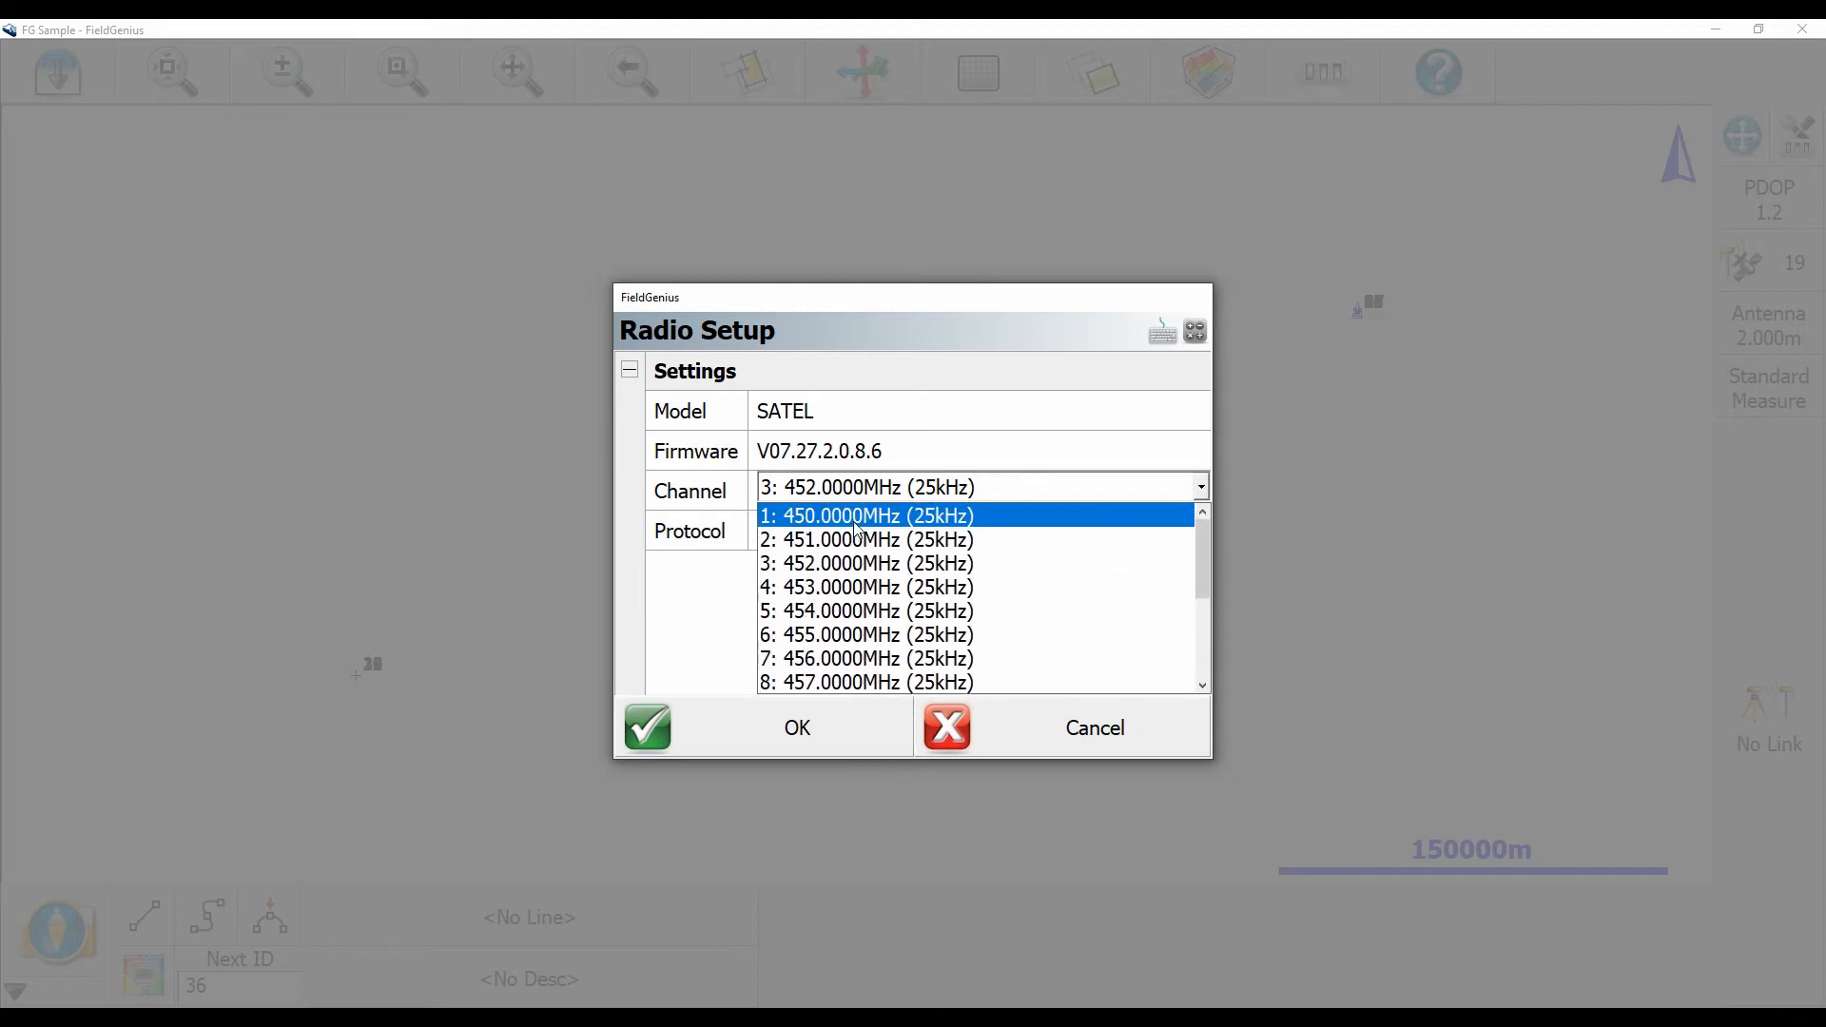
{"action": "left_click", "coordinate": [867, 516]}
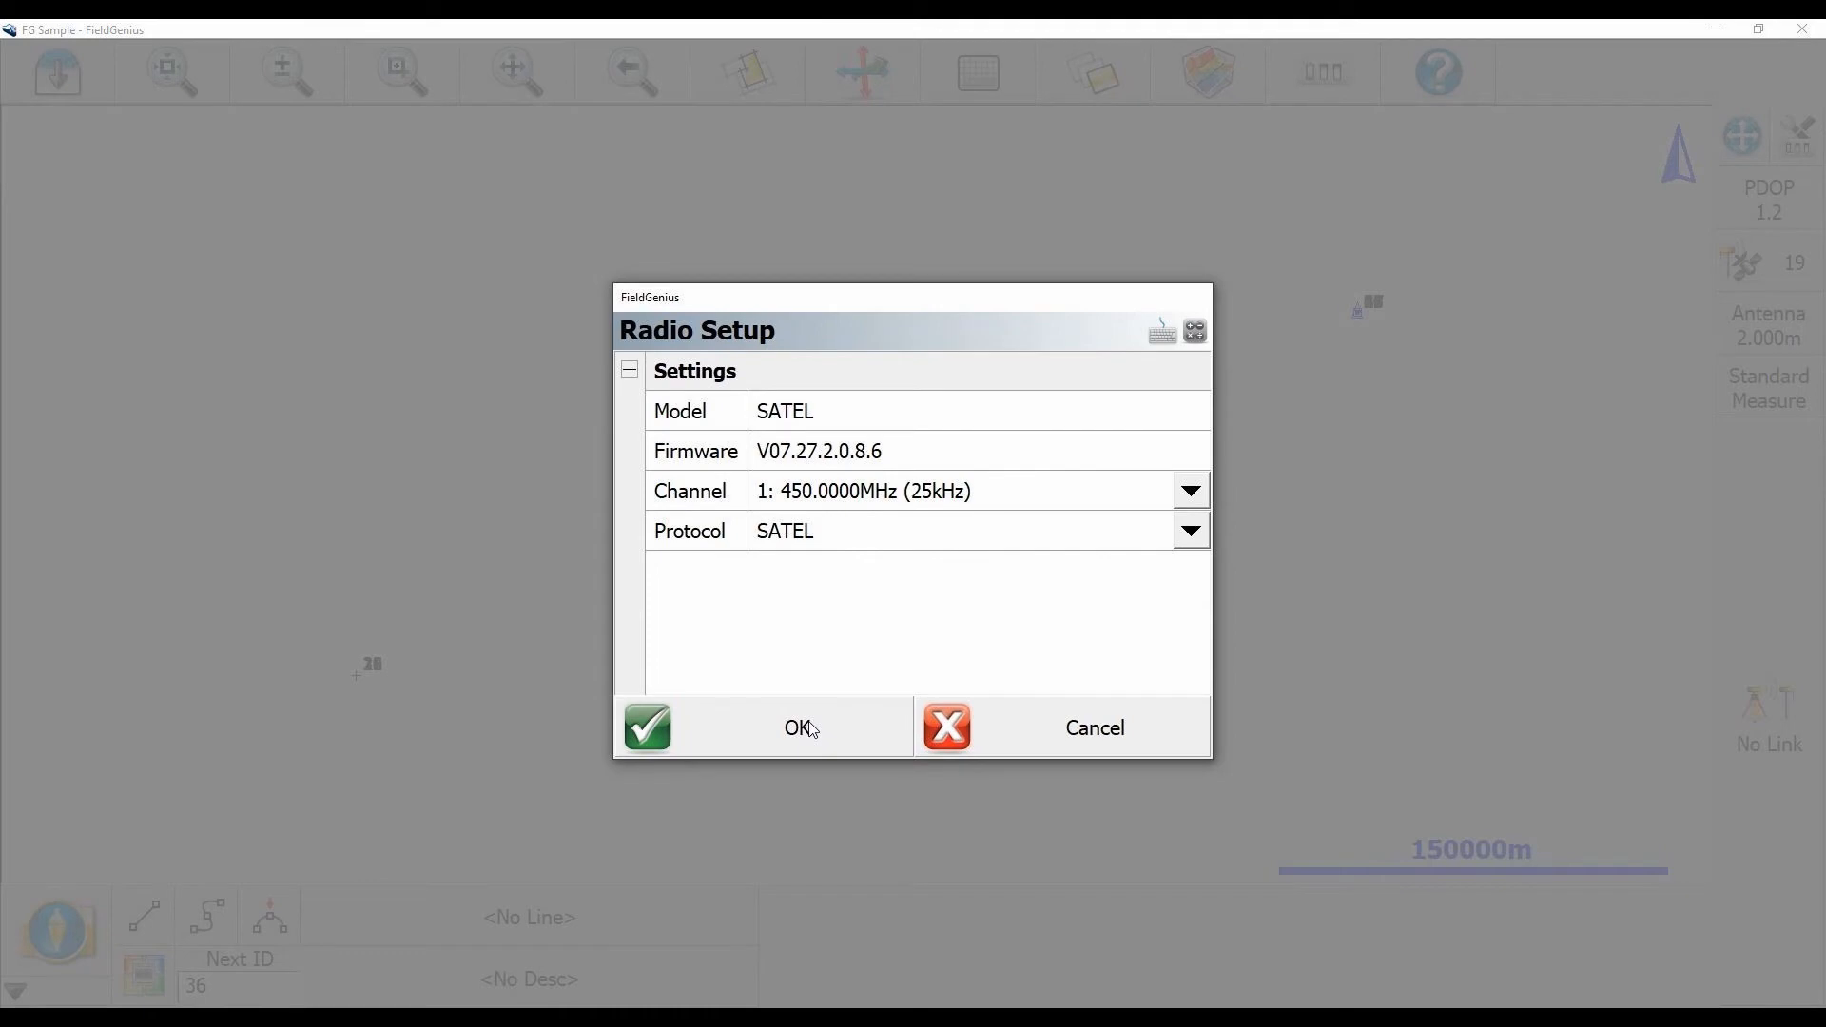
{"action": "left_click", "coordinate": [761, 727]}
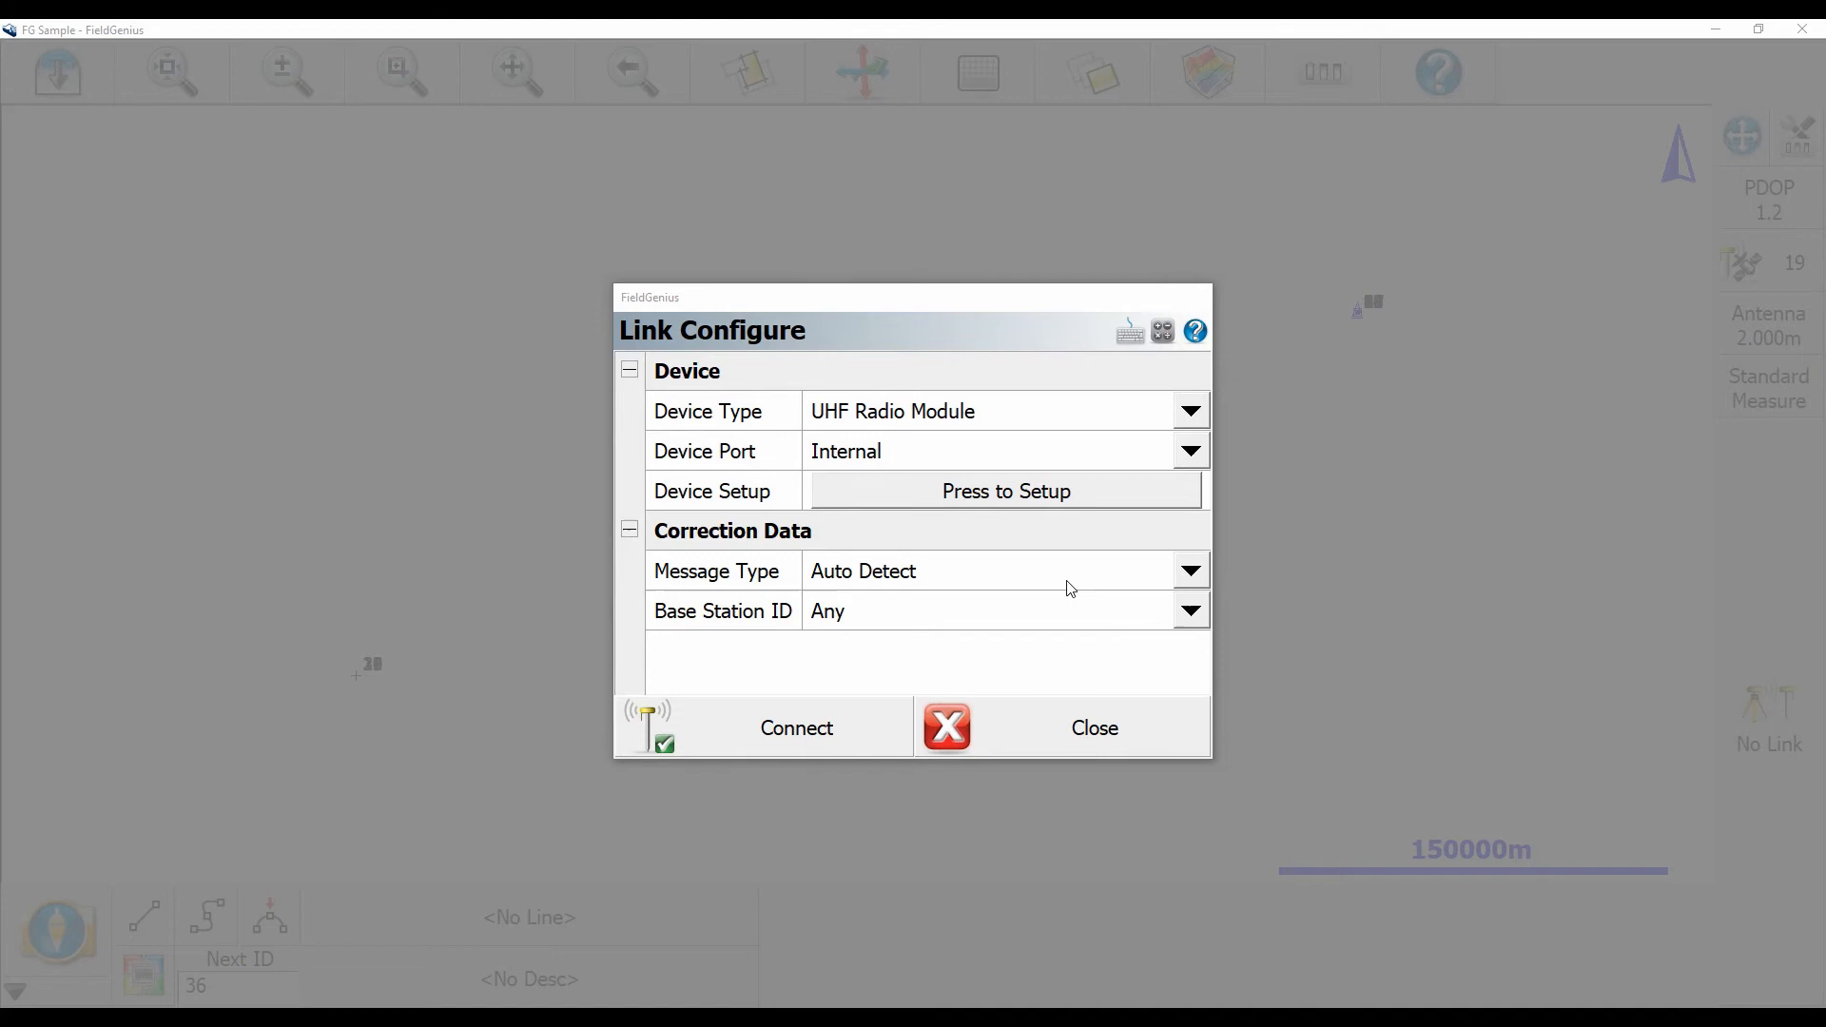
Reconnect the UHF radio link on the new channel, returning to the map with RTK Fixed.
{"action": "left_click", "coordinate": [797, 729]}
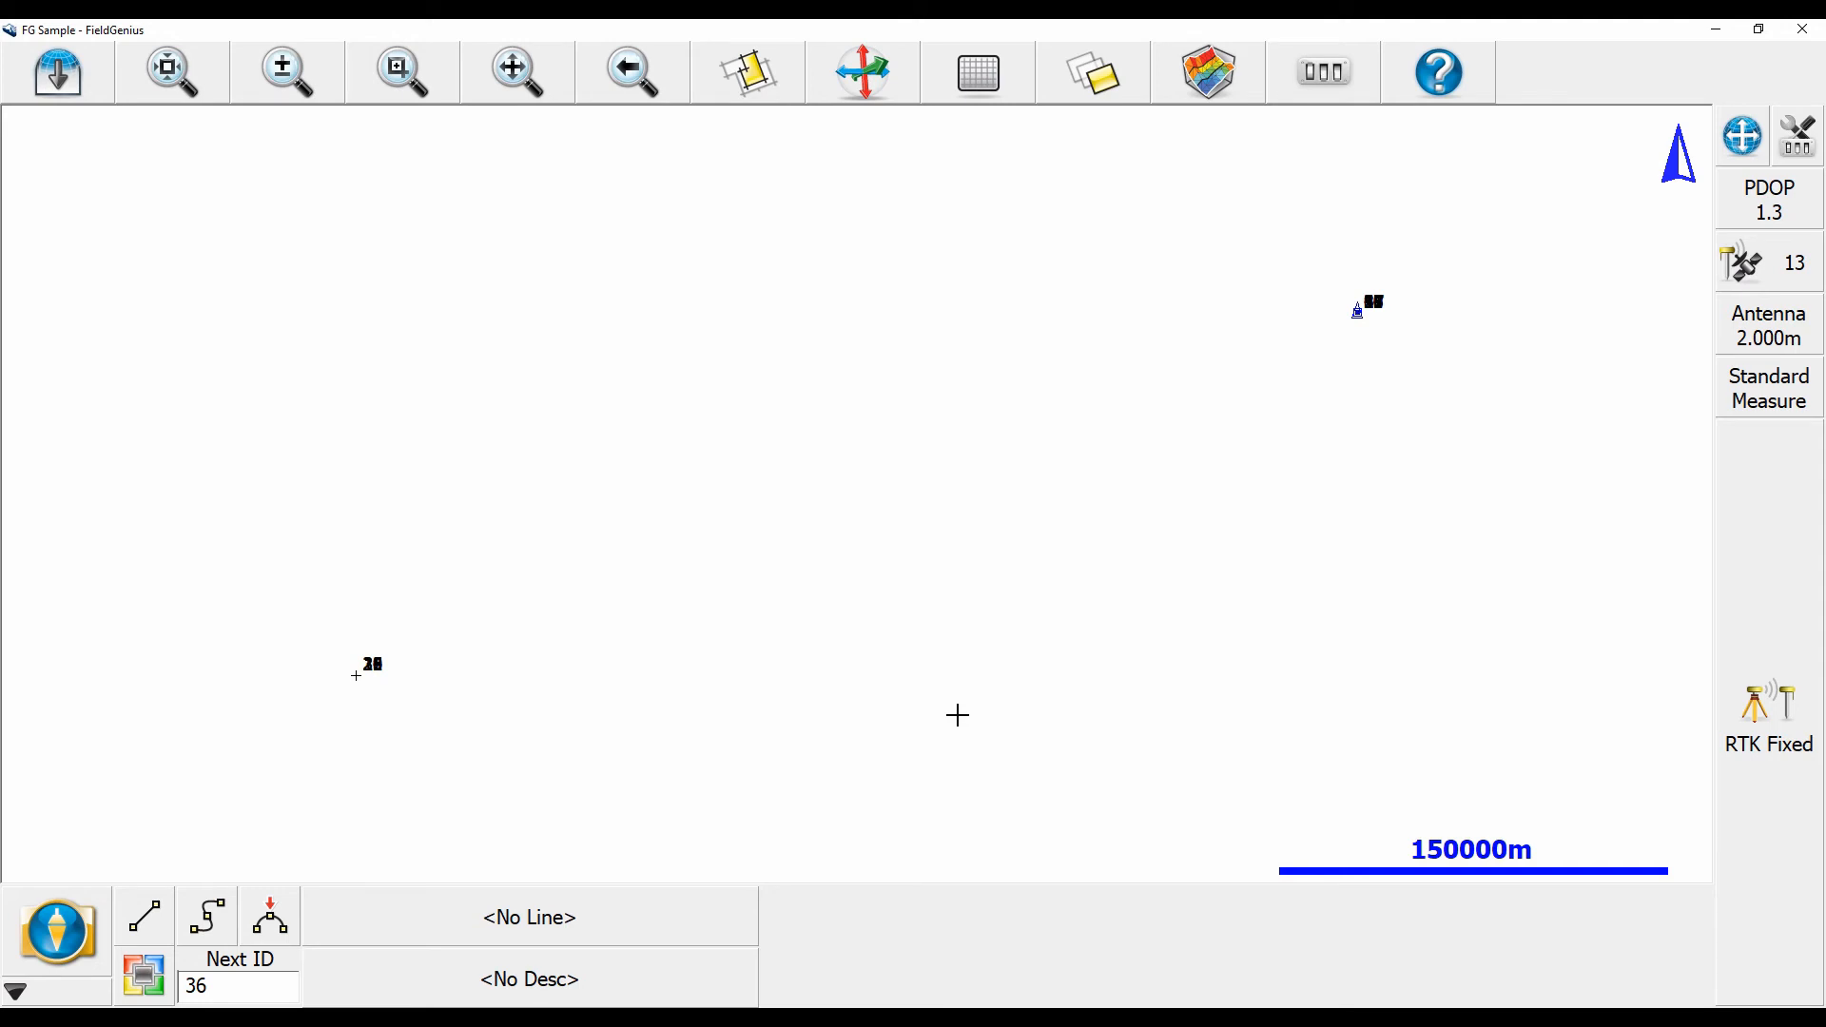
{"action": "mouse_move", "coordinate": [1768, 786]}
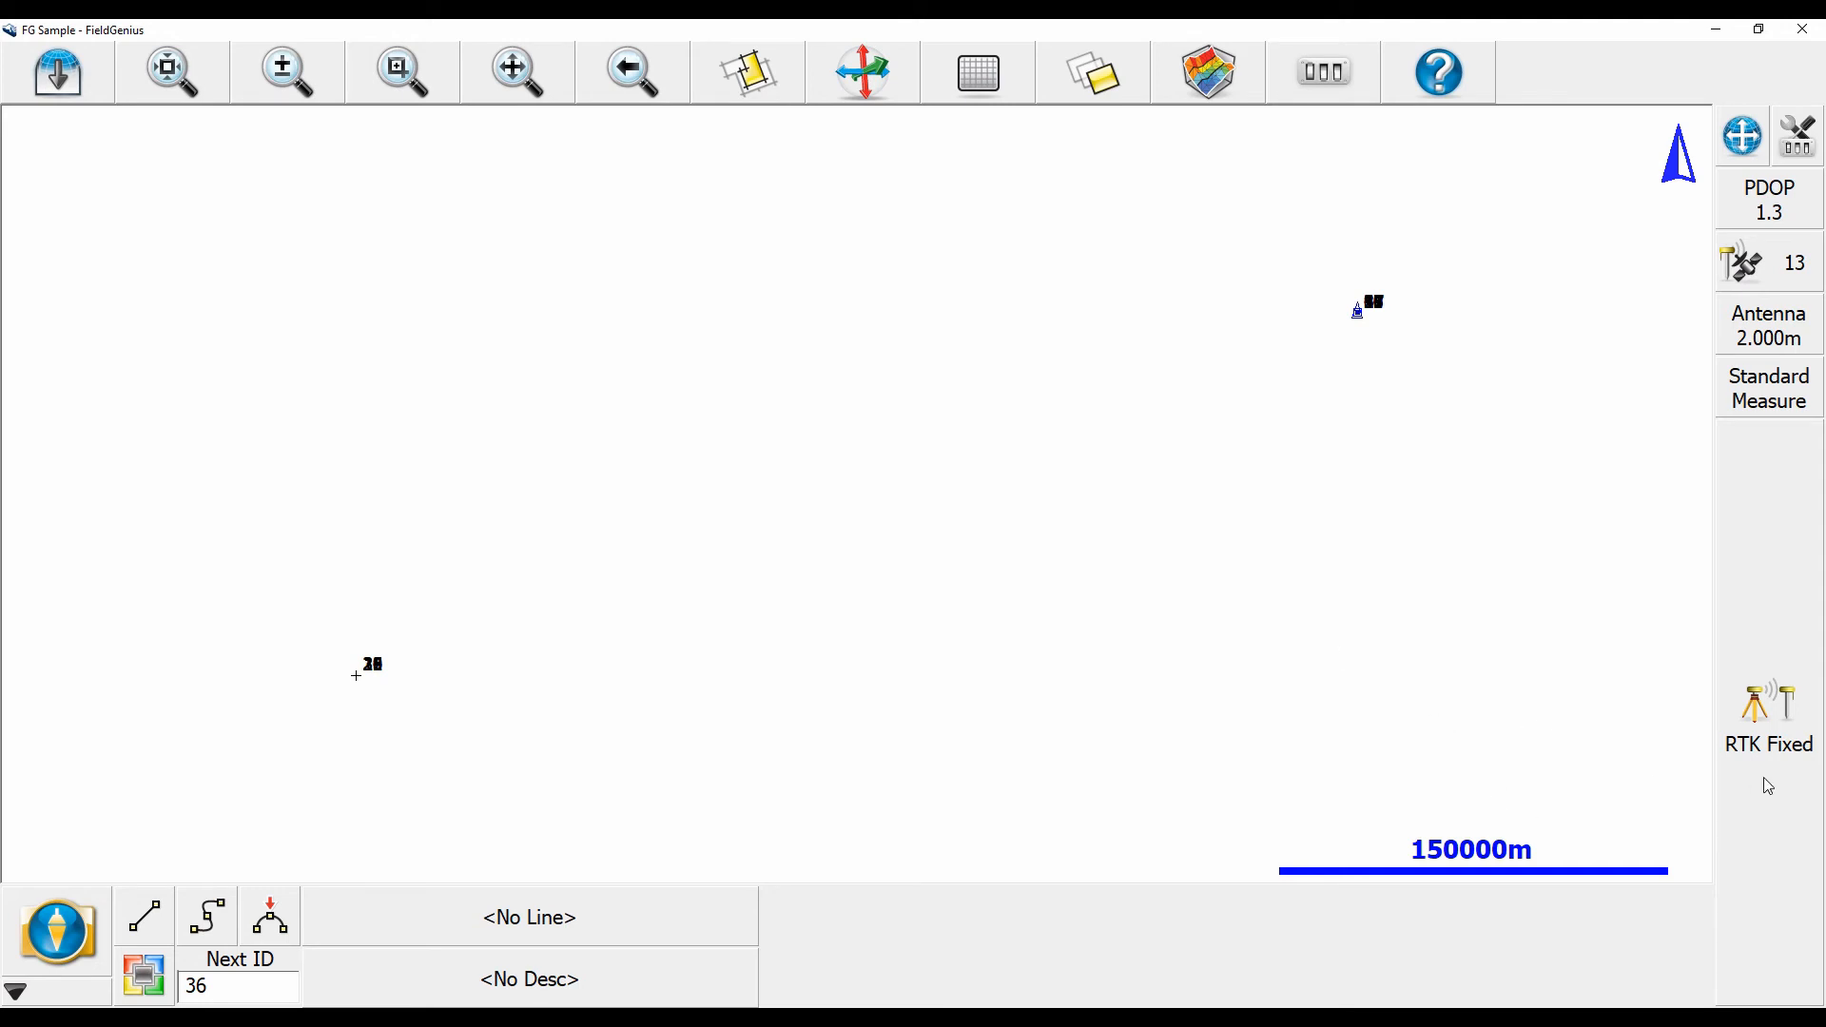
{"action": "mouse_move", "coordinate": [1785, 775]}
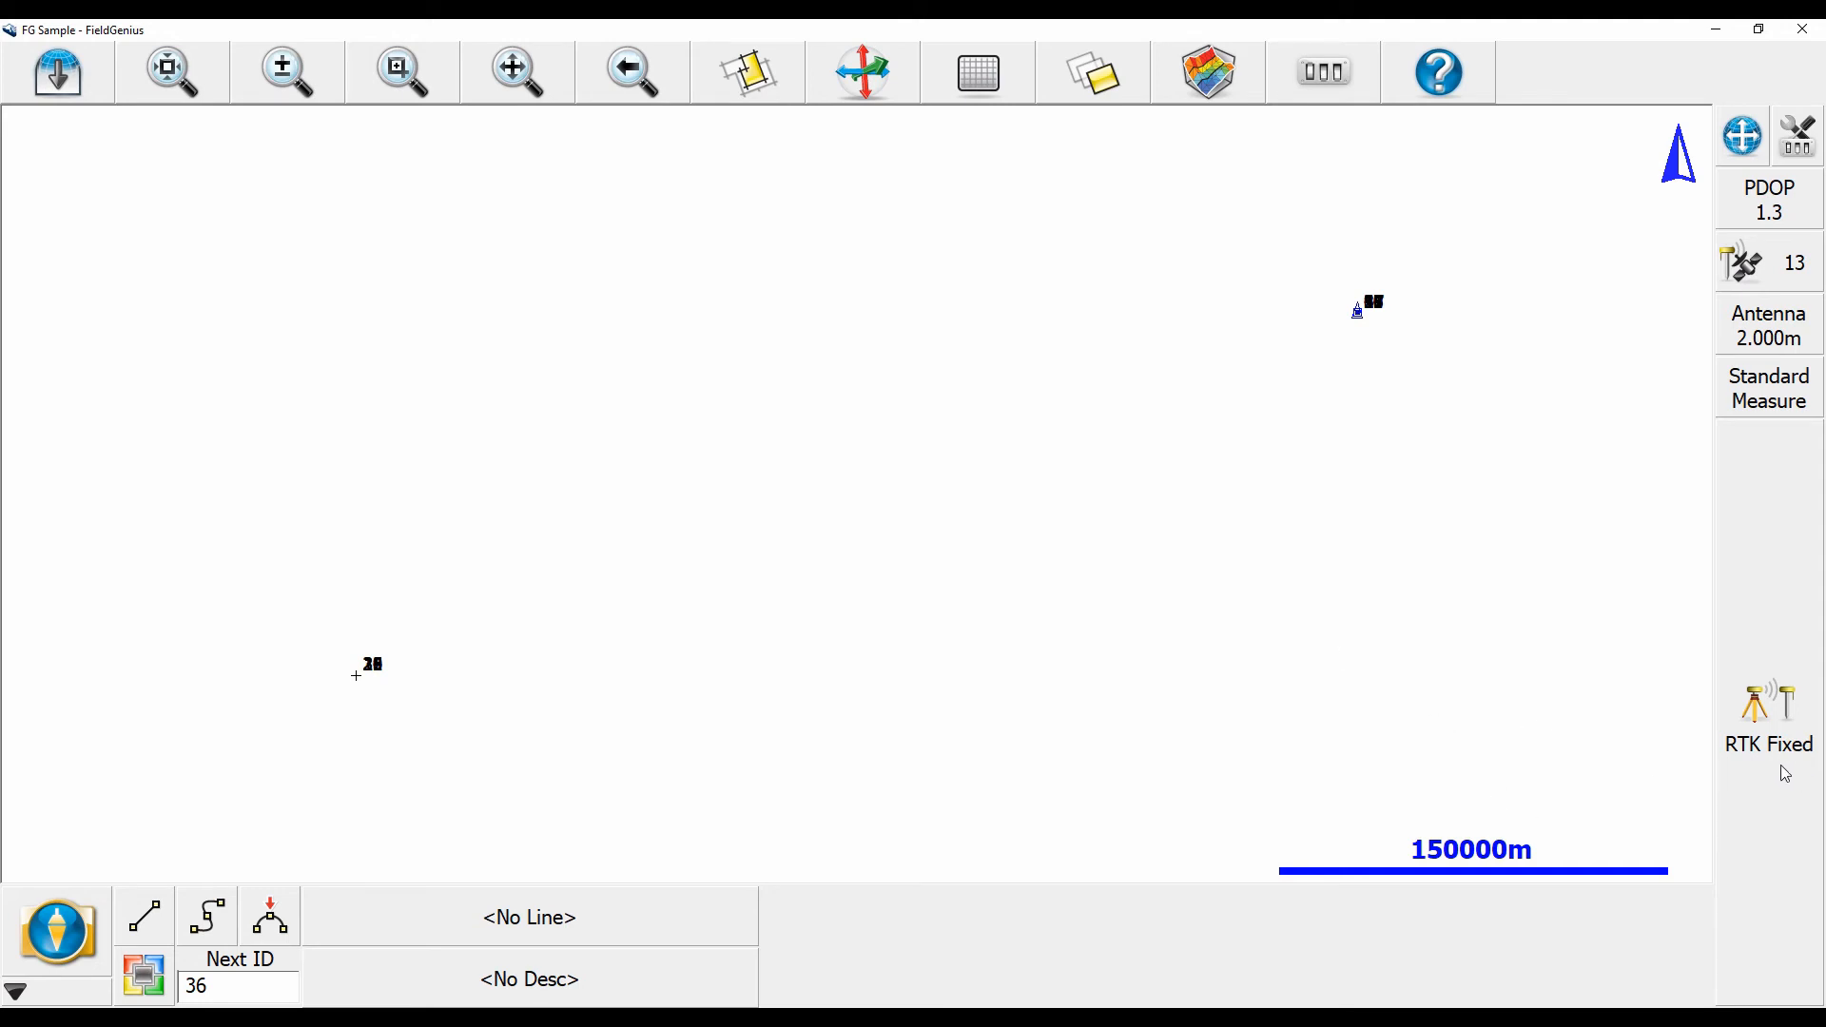
{"action": "mouse_move", "coordinate": [1476, 714]}
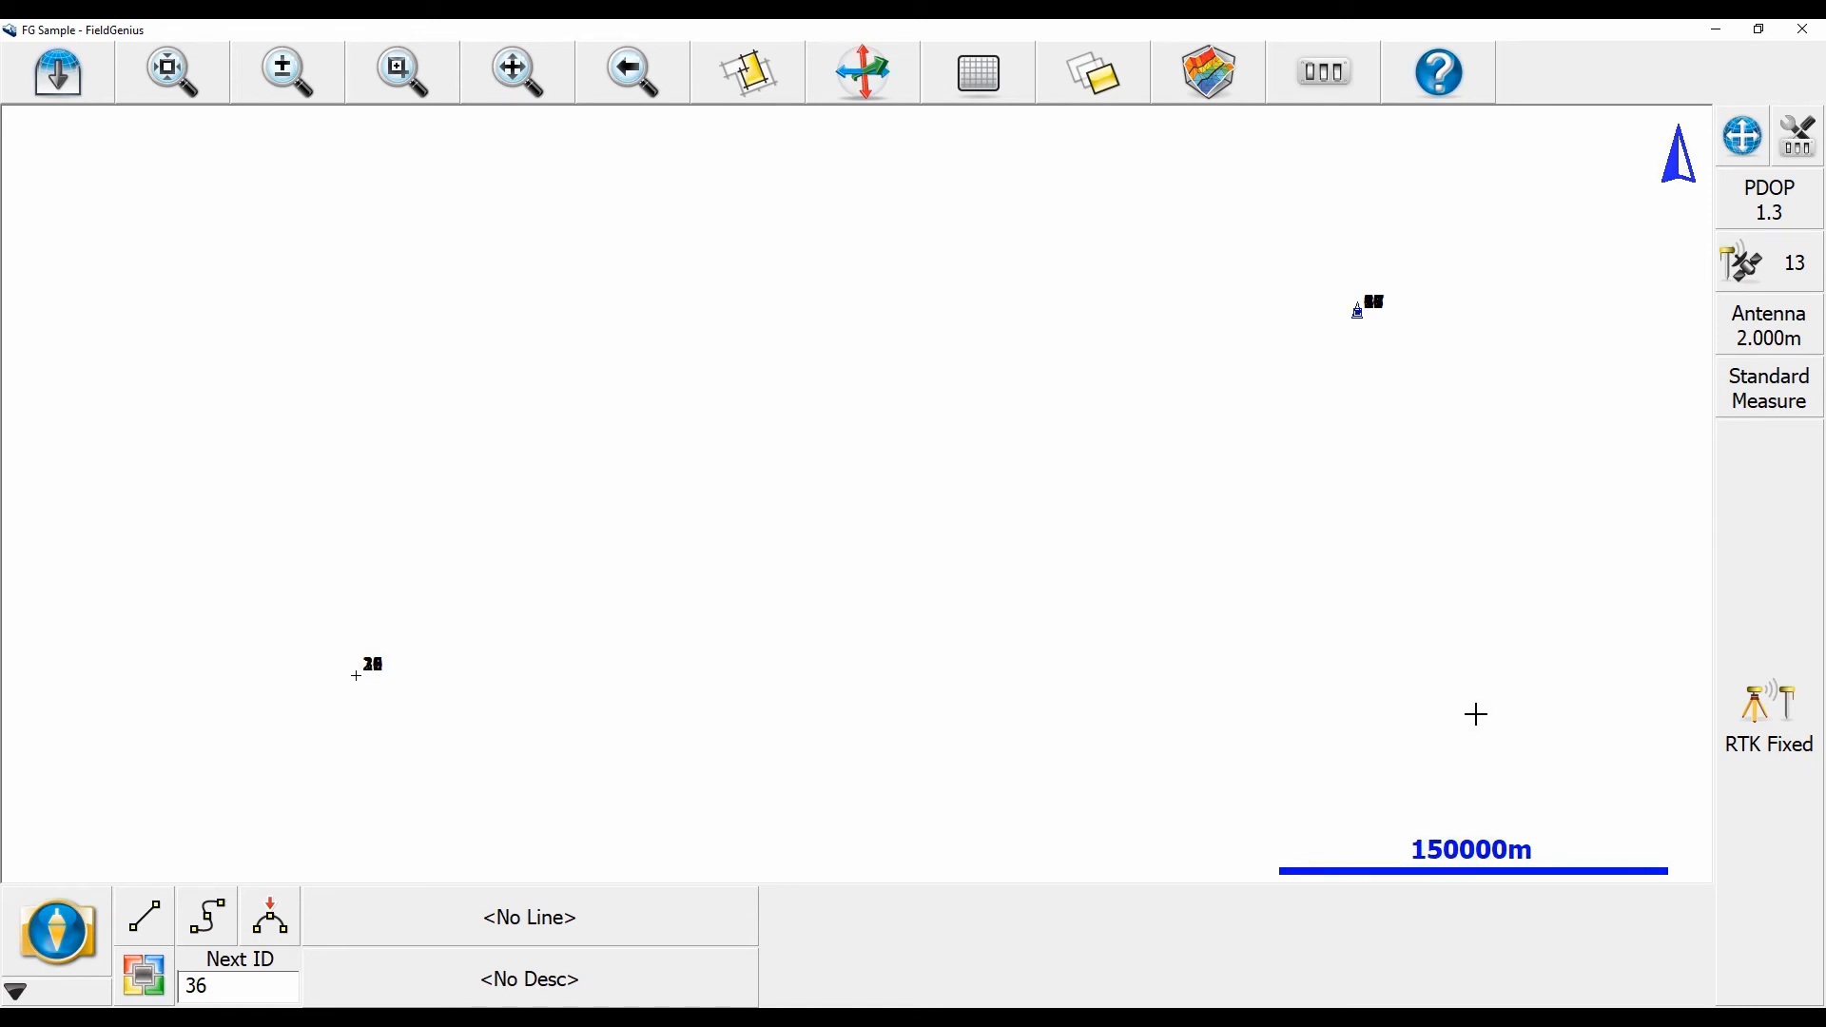